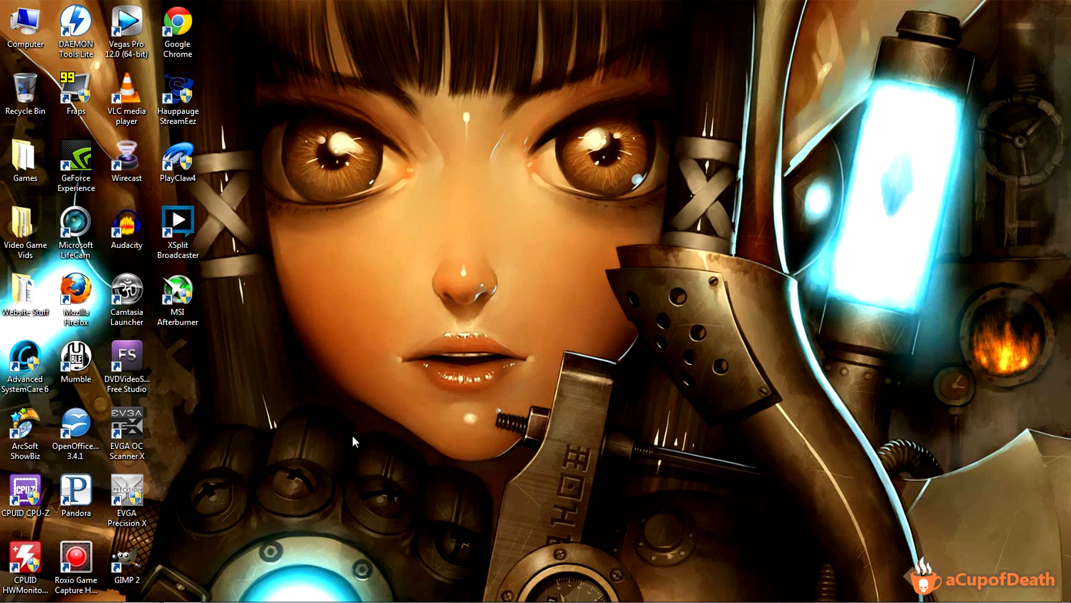
mouse_move(369, 403)
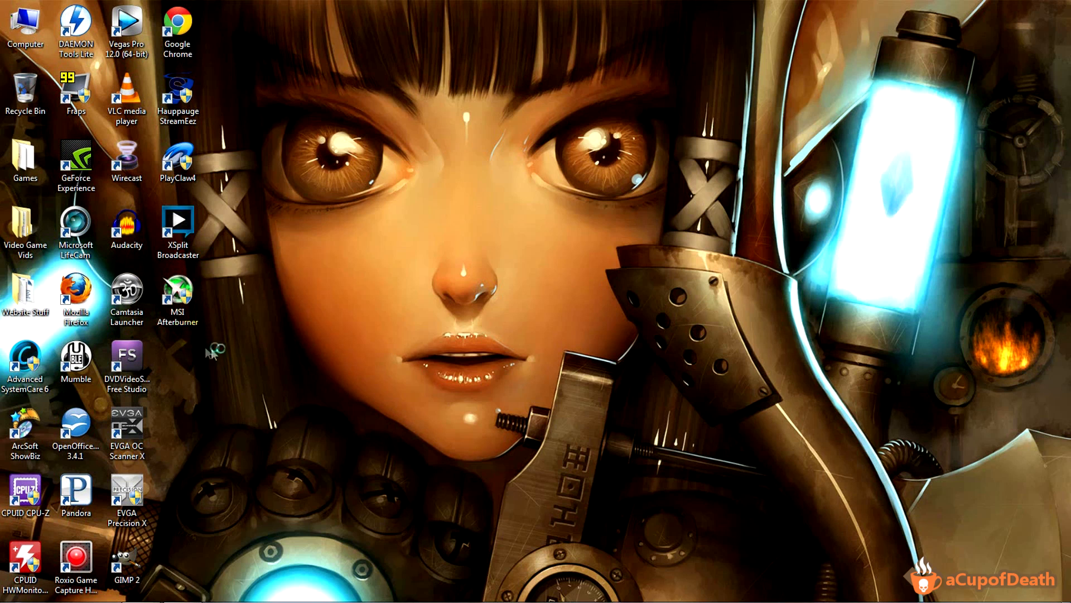
- Launch MSI Afterburner from its desktop shortcut
double_click(177, 293)
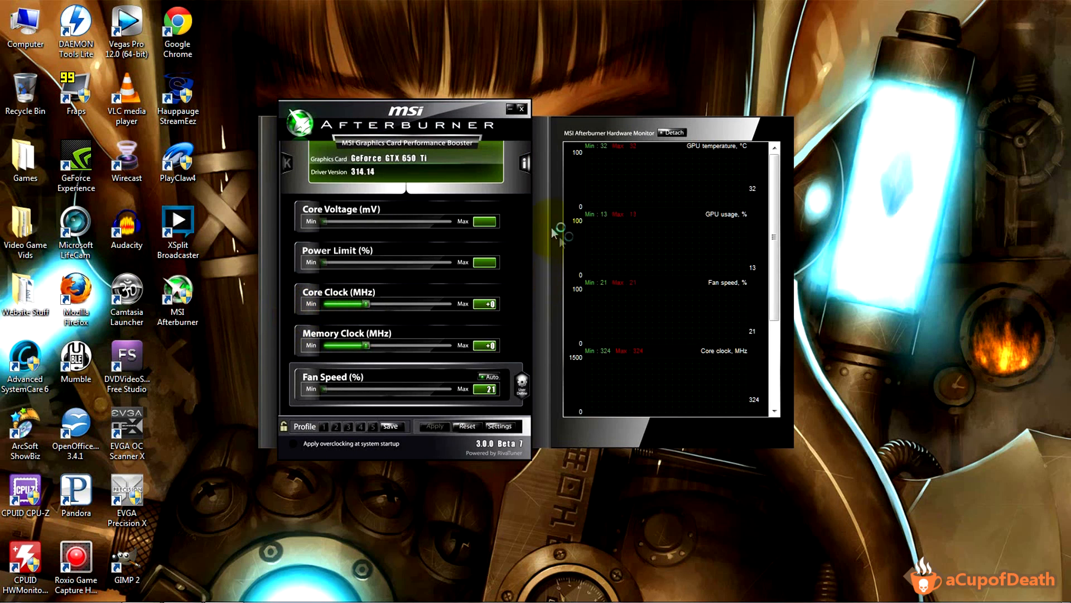
mouse_move(536, 193)
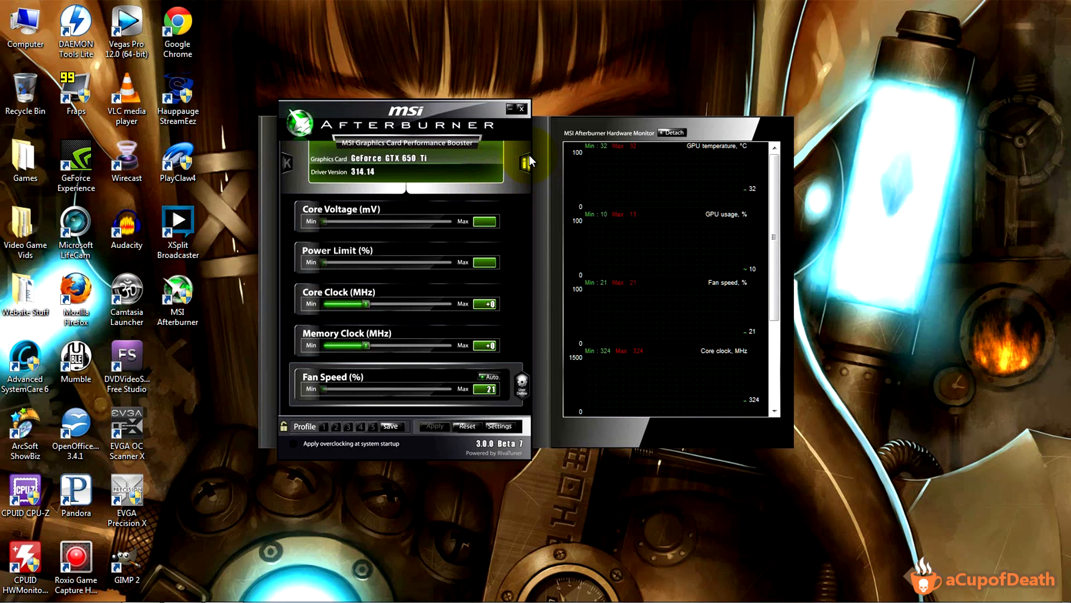
mouse_move(533, 148)
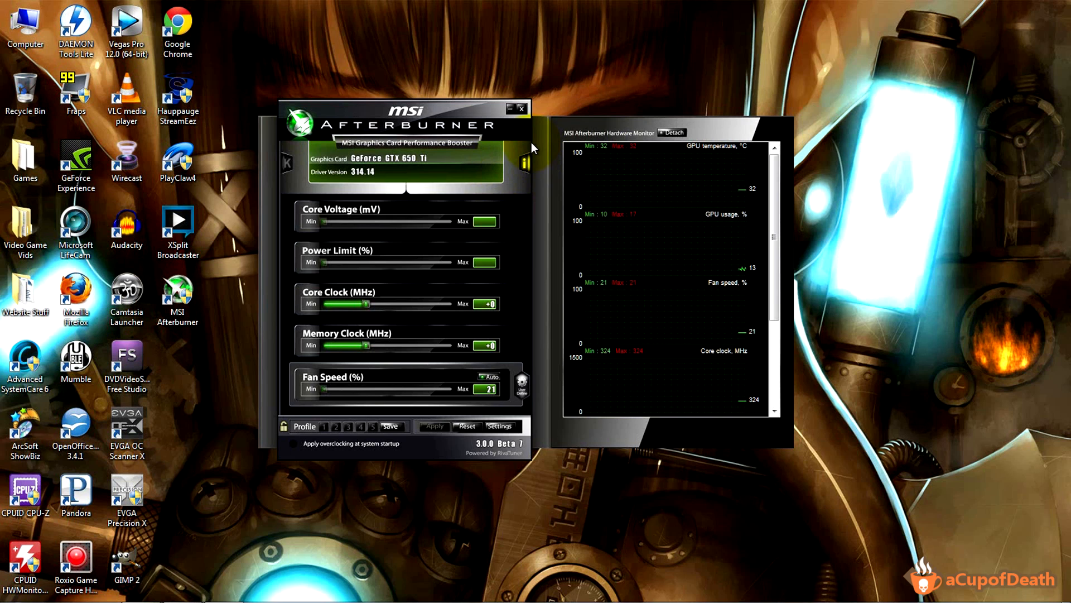
mouse_move(533, 144)
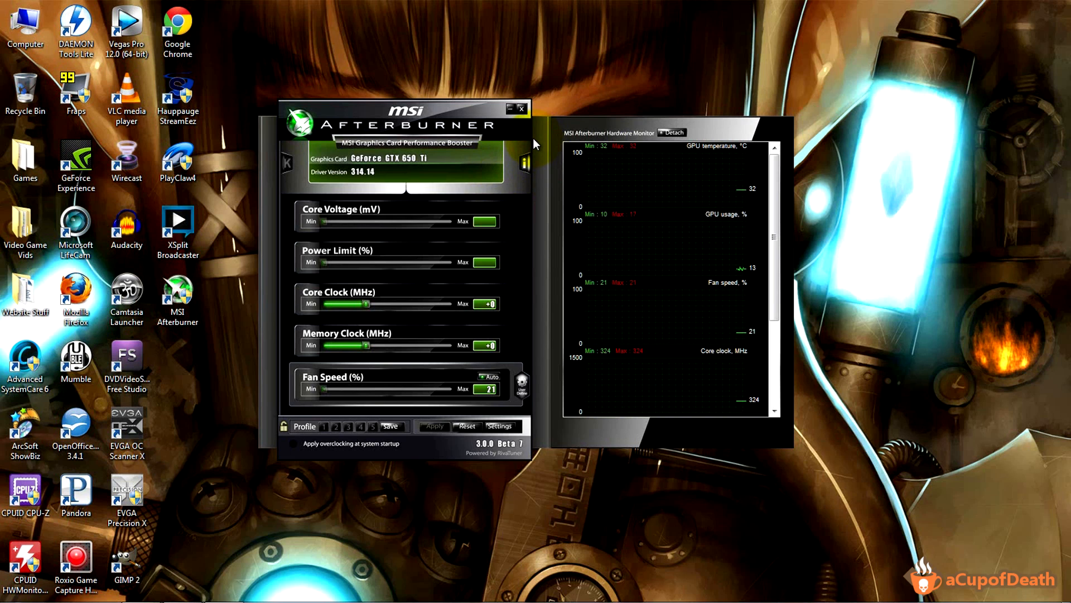
mouse_move(539, 142)
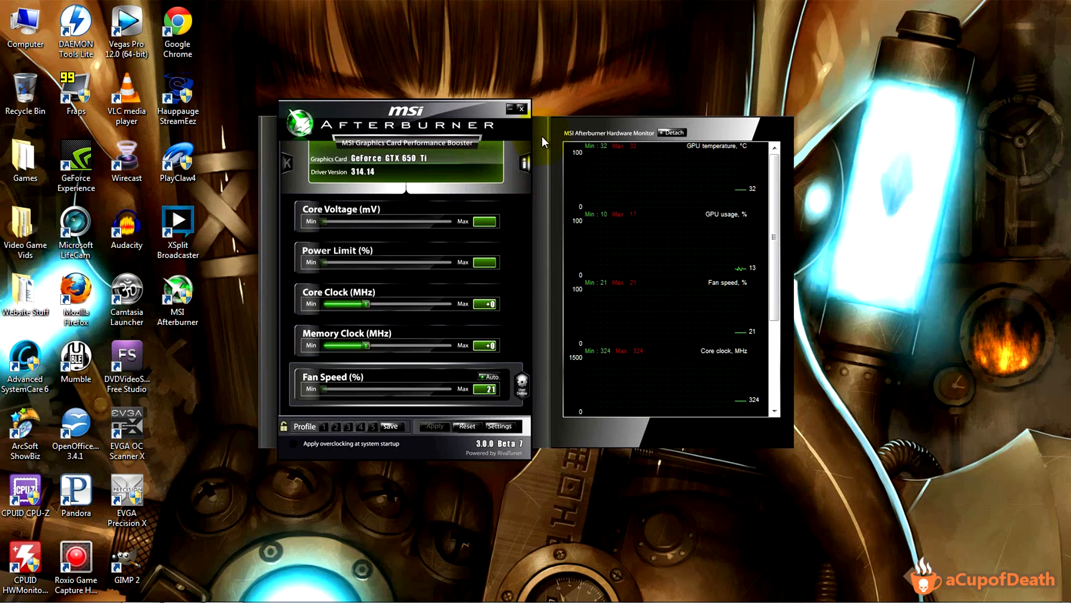
mouse_move(487, 135)
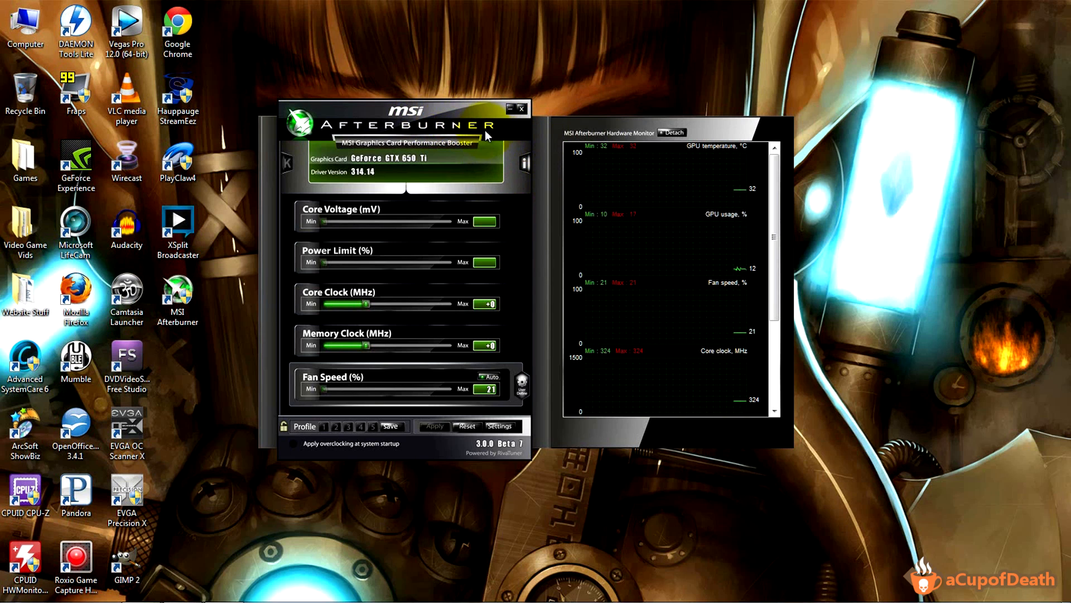
mouse_move(475, 131)
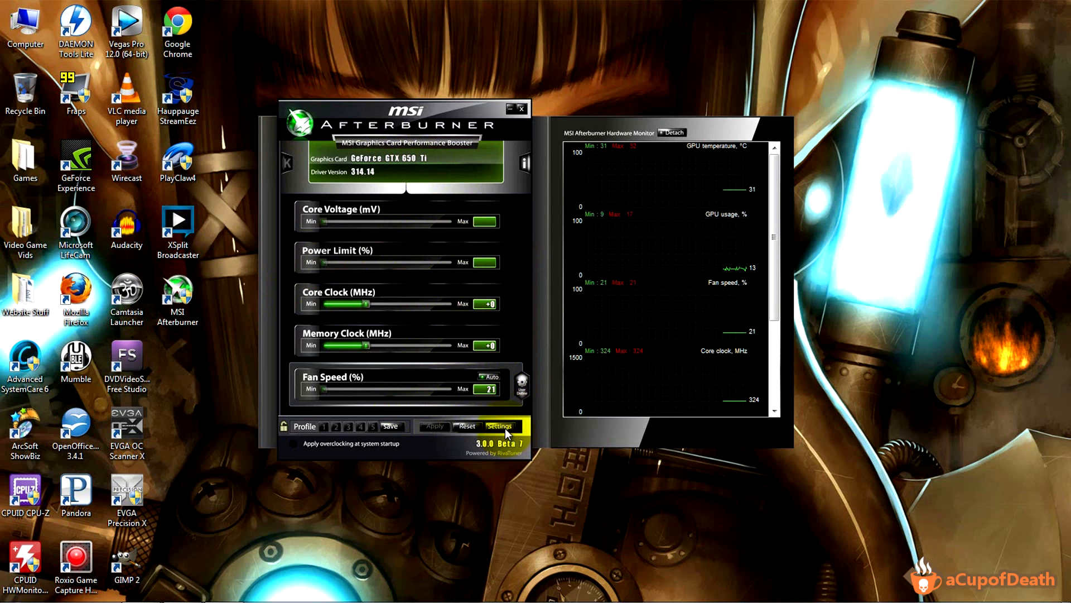
mouse_move(499, 426)
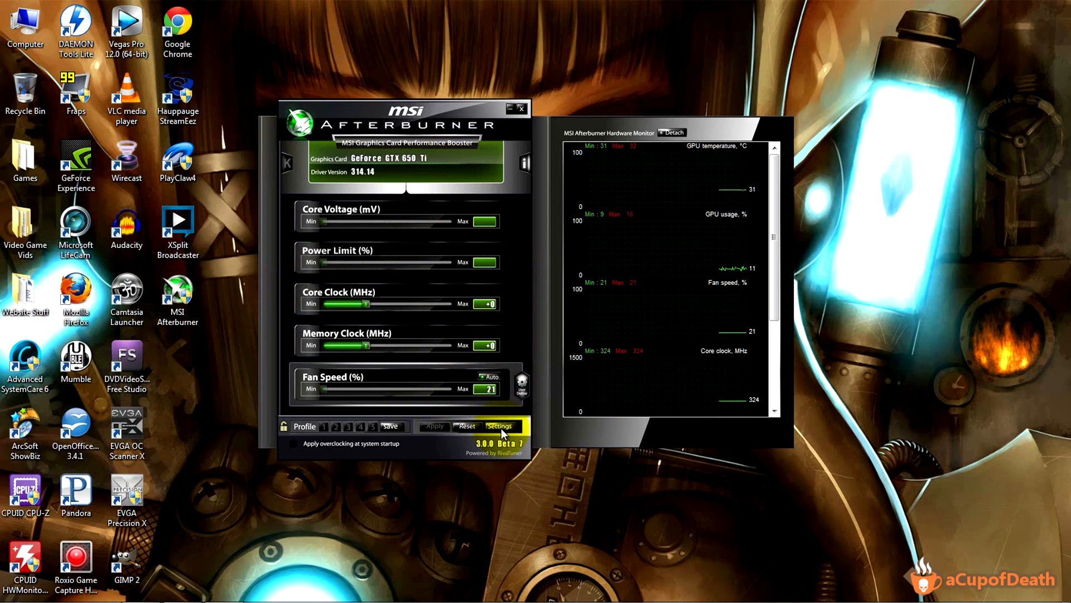
- Open Afterburner's Video capture settings page and assign Home as the capture hotkey
left_click(499, 425)
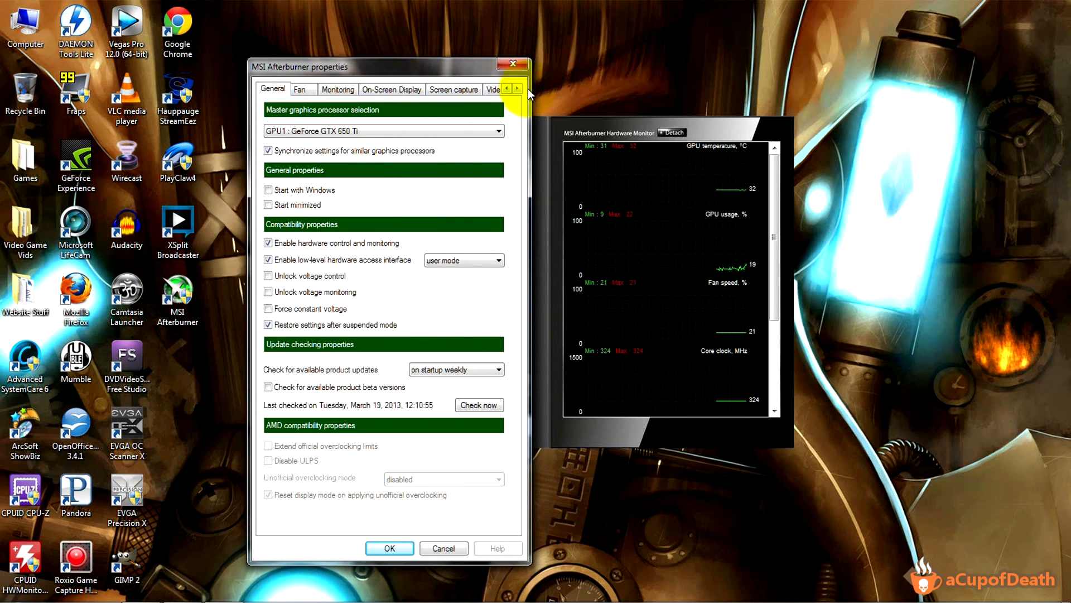
left_click(517, 89)
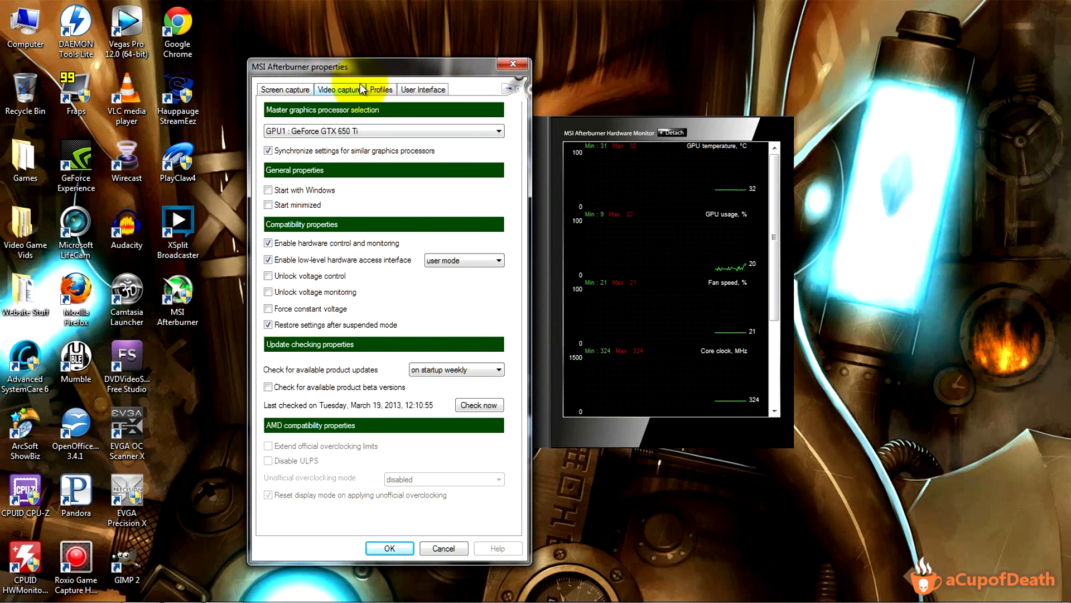
left_click(333, 89)
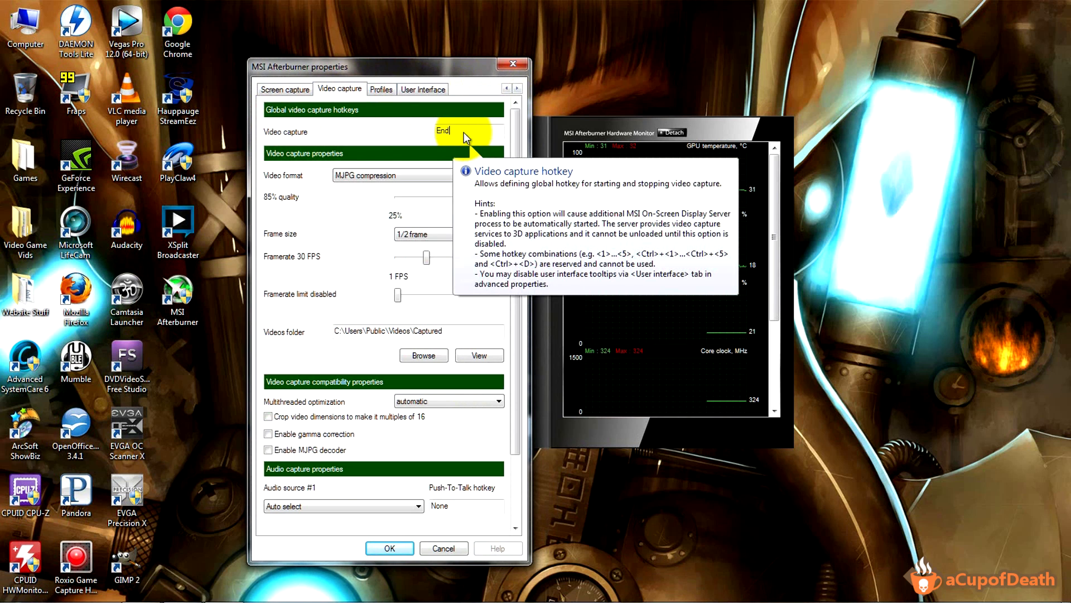
type("9")
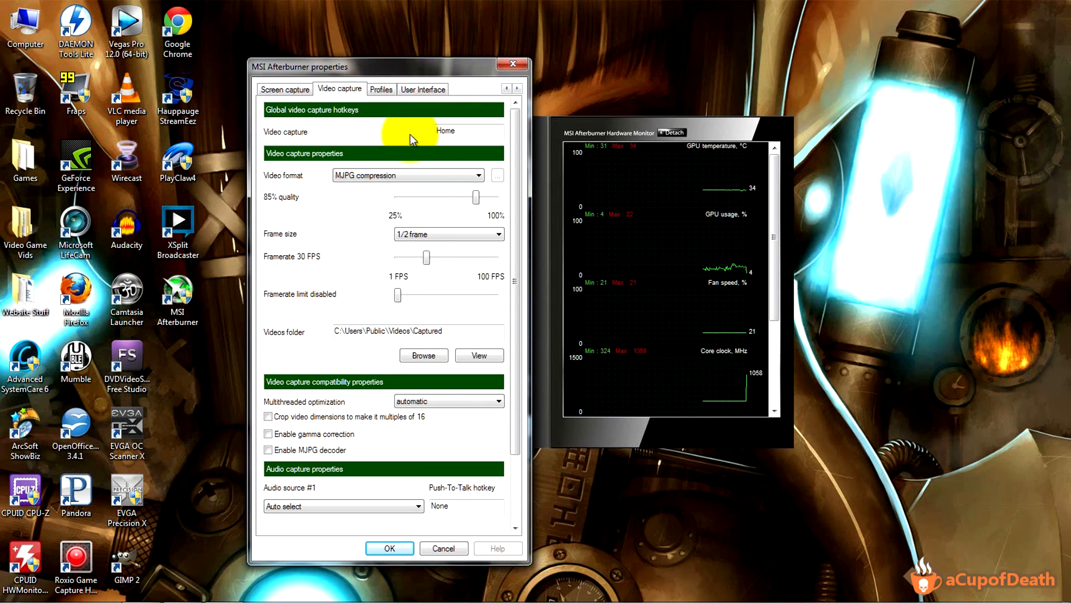
mouse_move(368, 128)
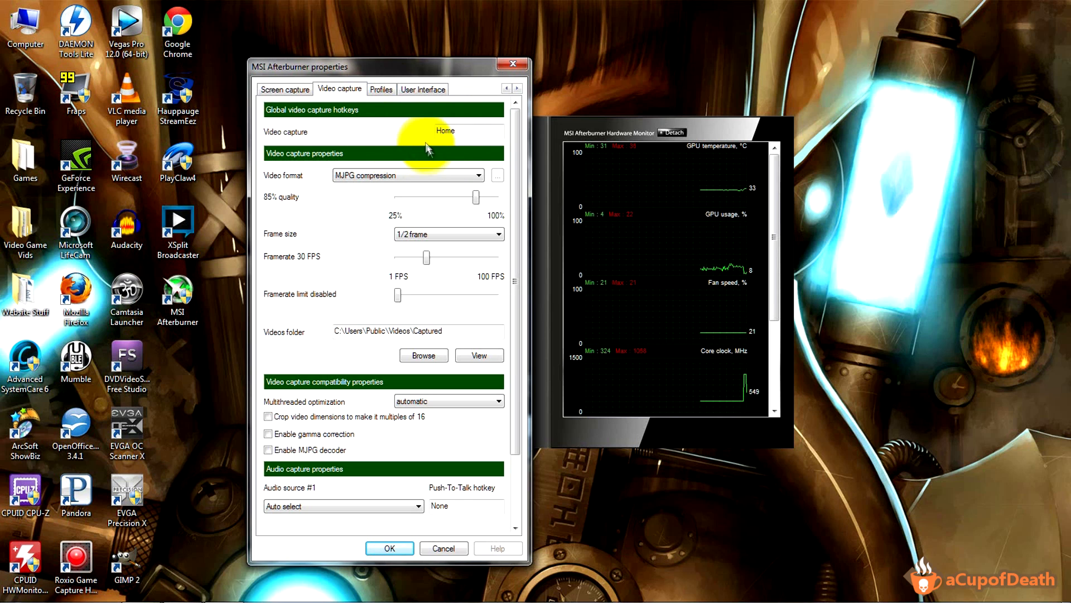
mouse_move(265, 162)
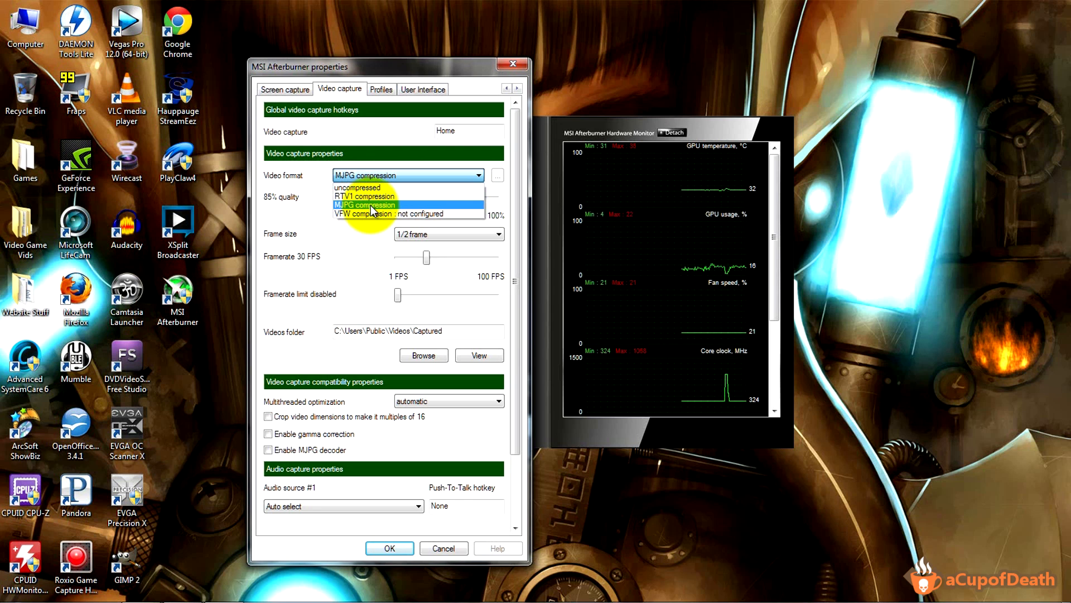
left_click(364, 204)
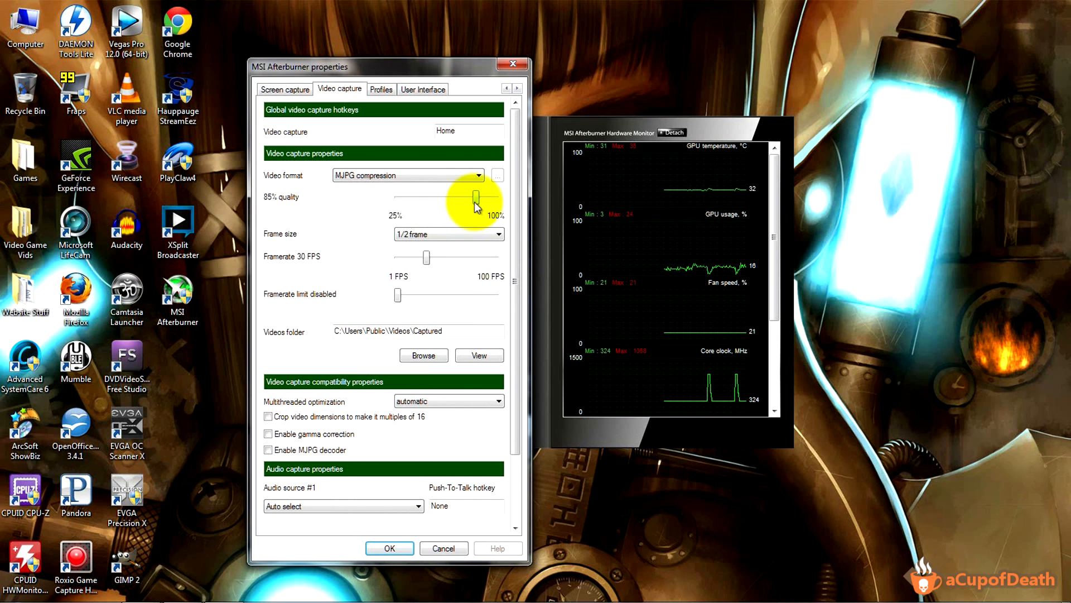
mouse_move(475, 204)
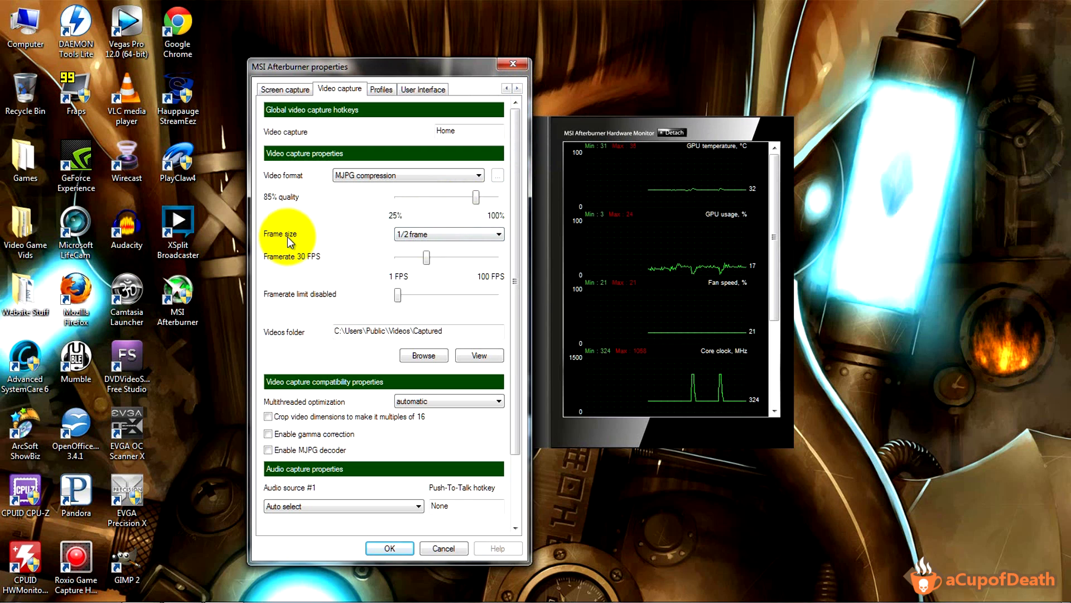
mouse_move(406, 234)
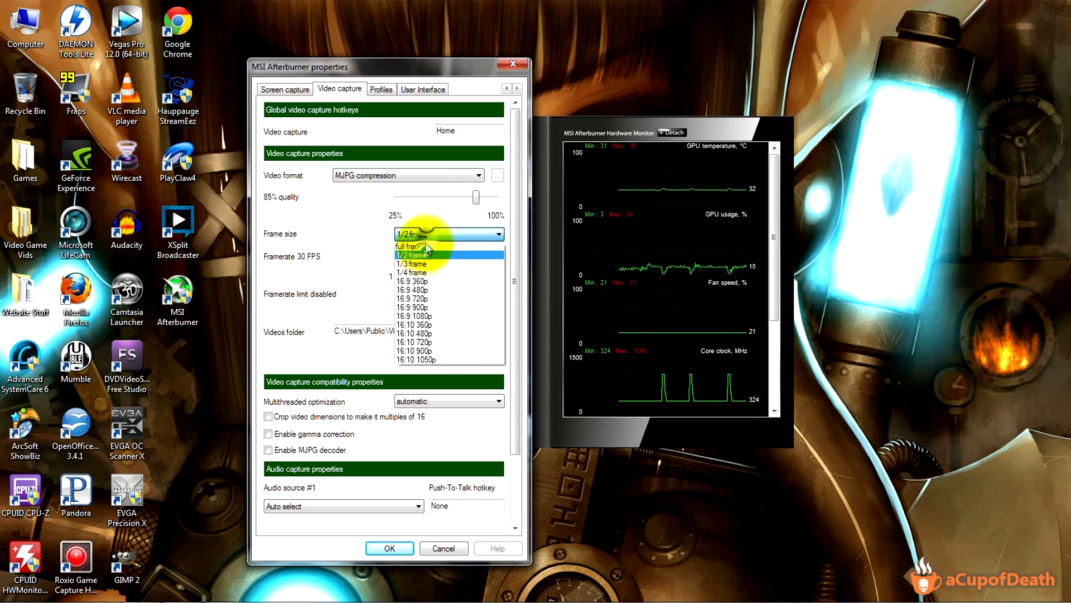
mouse_move(417, 246)
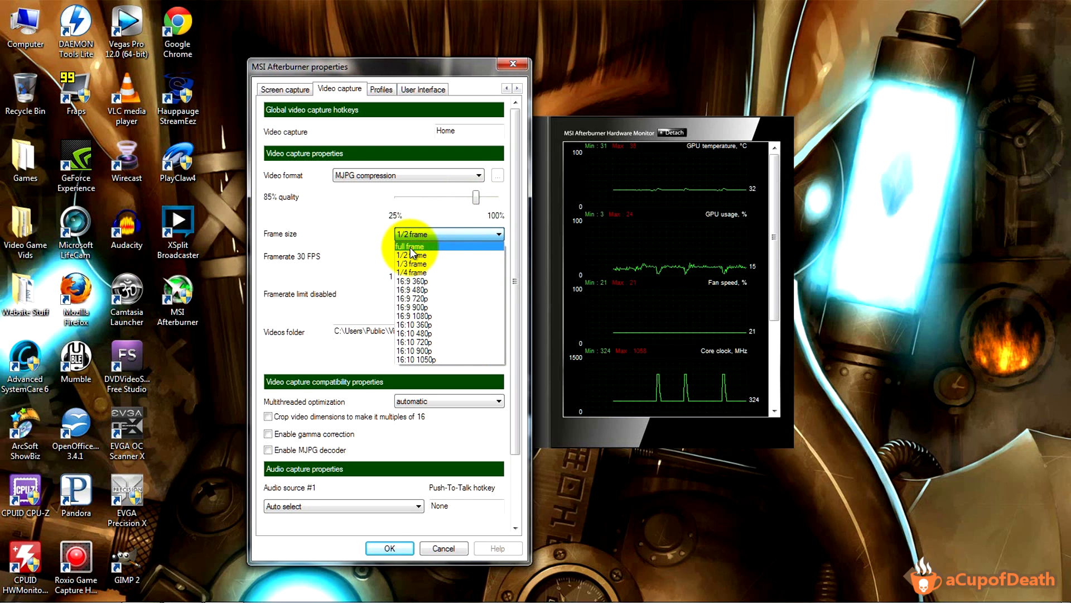
left_click(410, 246)
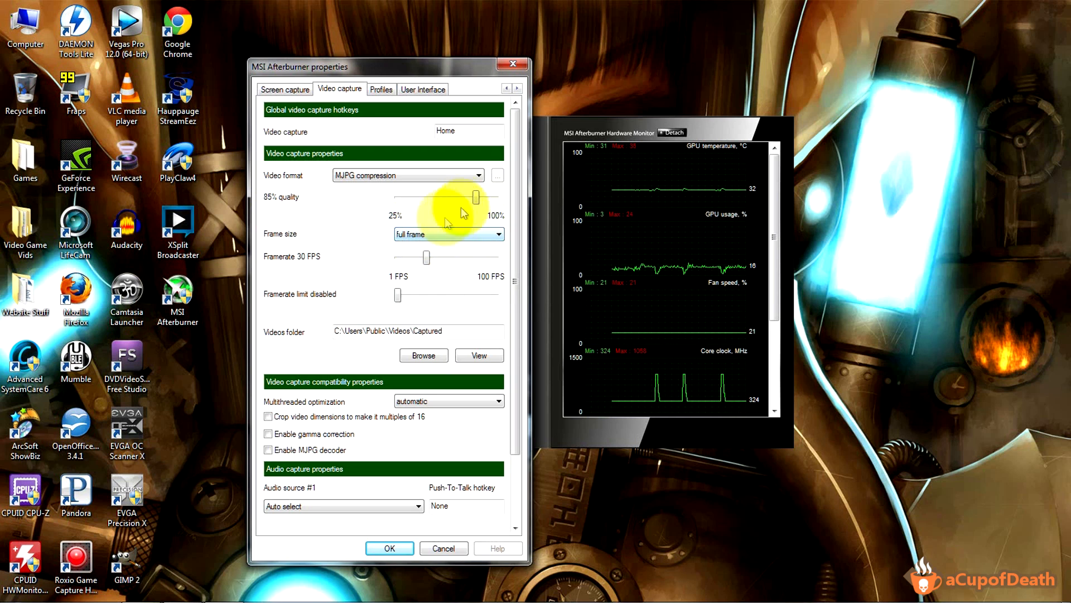
mouse_move(439, 241)
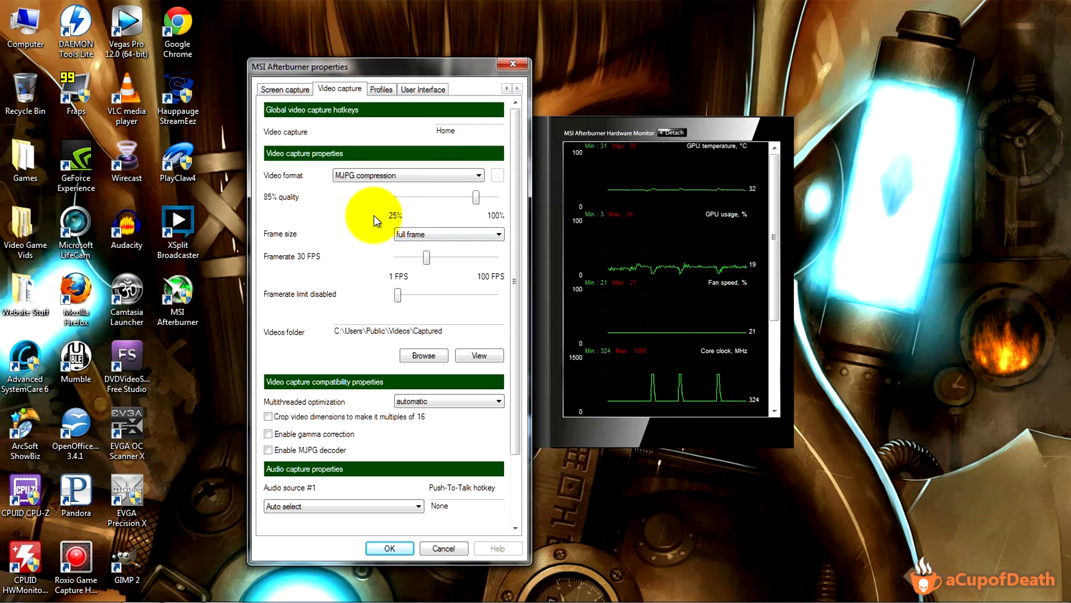
mouse_move(417, 234)
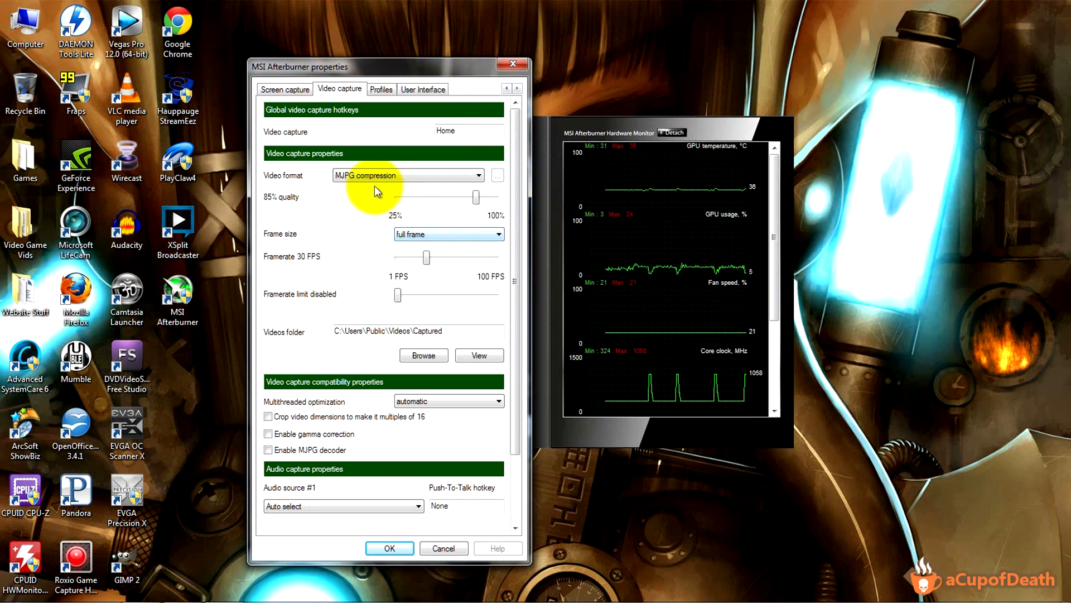
mouse_move(369, 174)
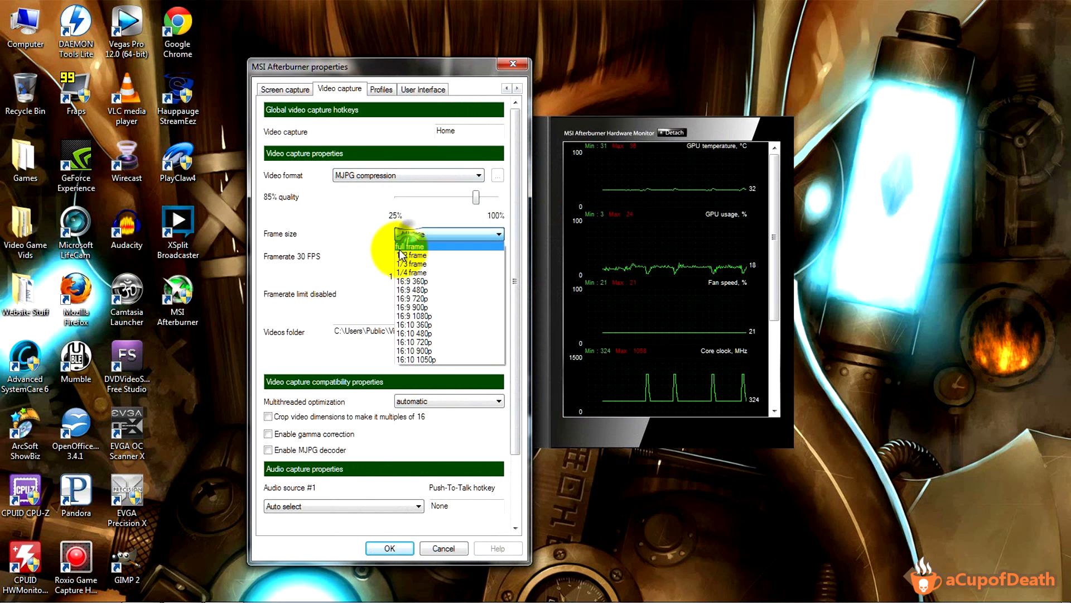
left_click(410, 264)
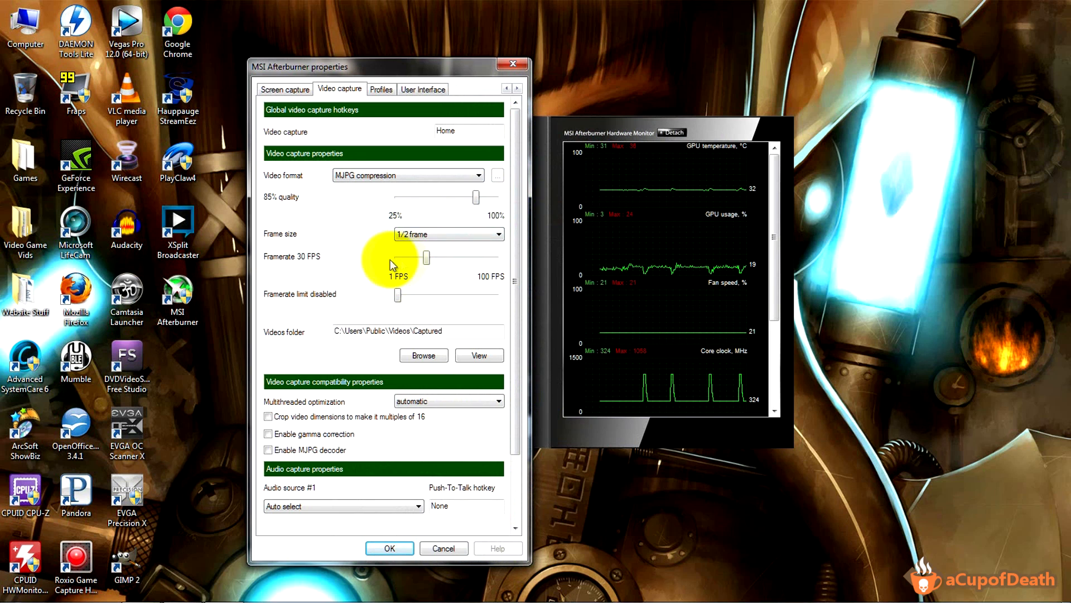
left_click_drag(427, 257, 495, 258)
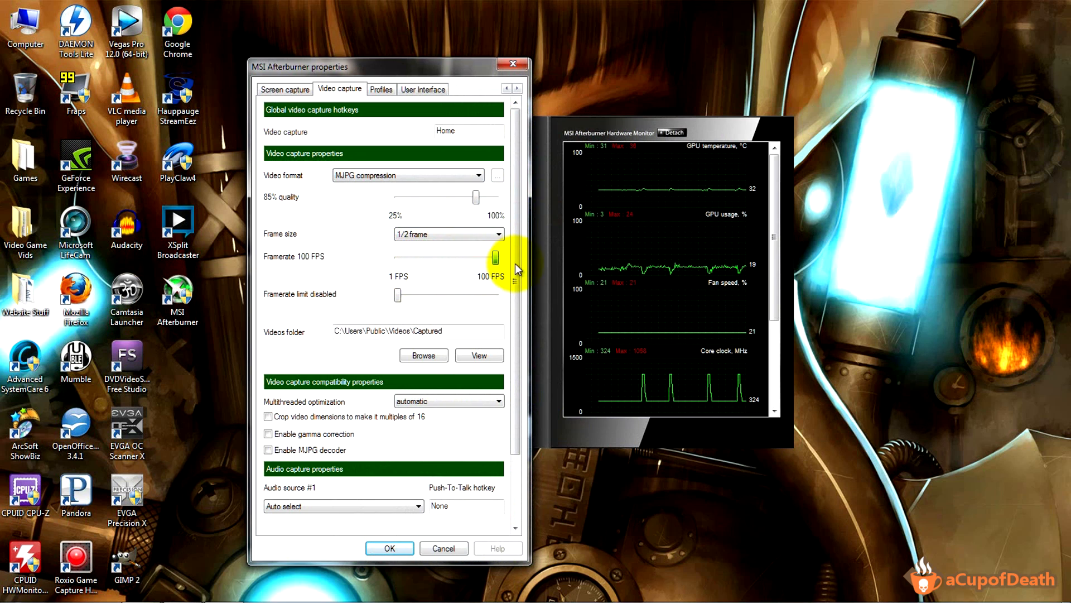
left_click_drag(493, 256, 397, 256)
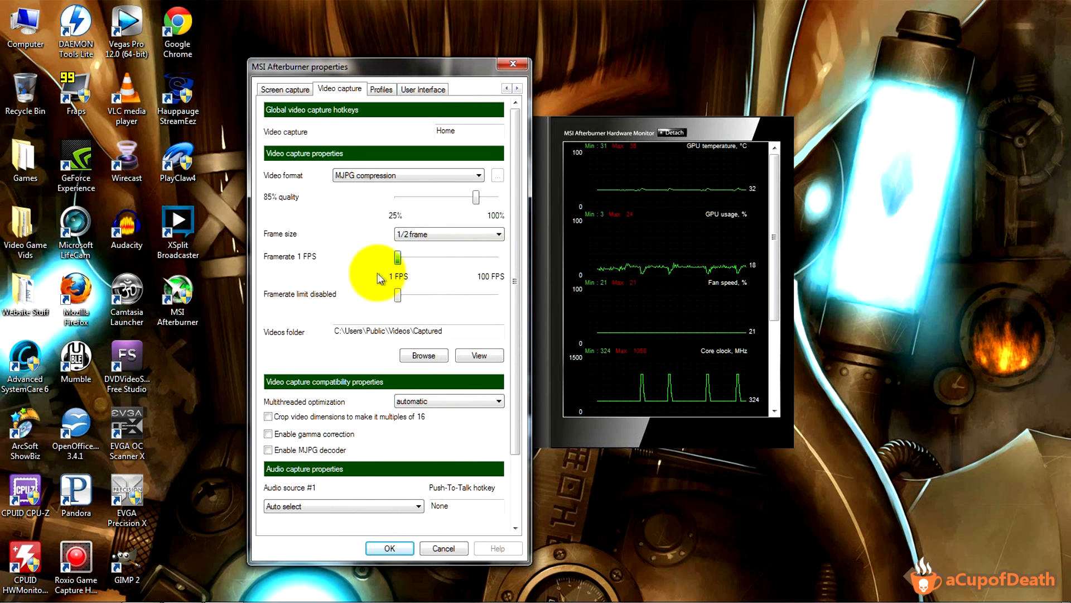
left_click_drag(396, 258, 427, 258)
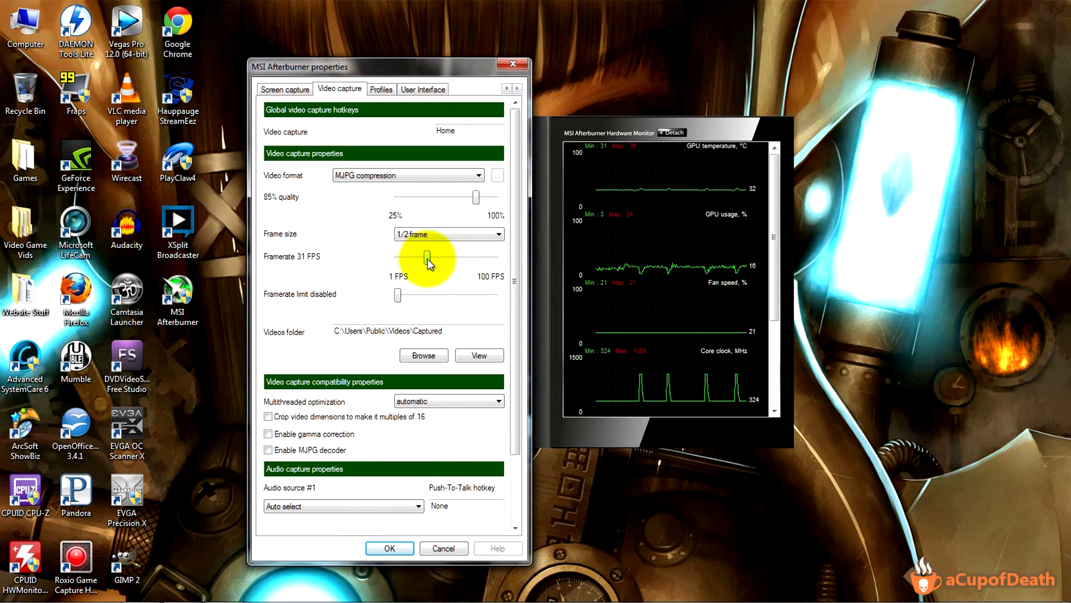
left_click_drag(427, 258, 396, 258)
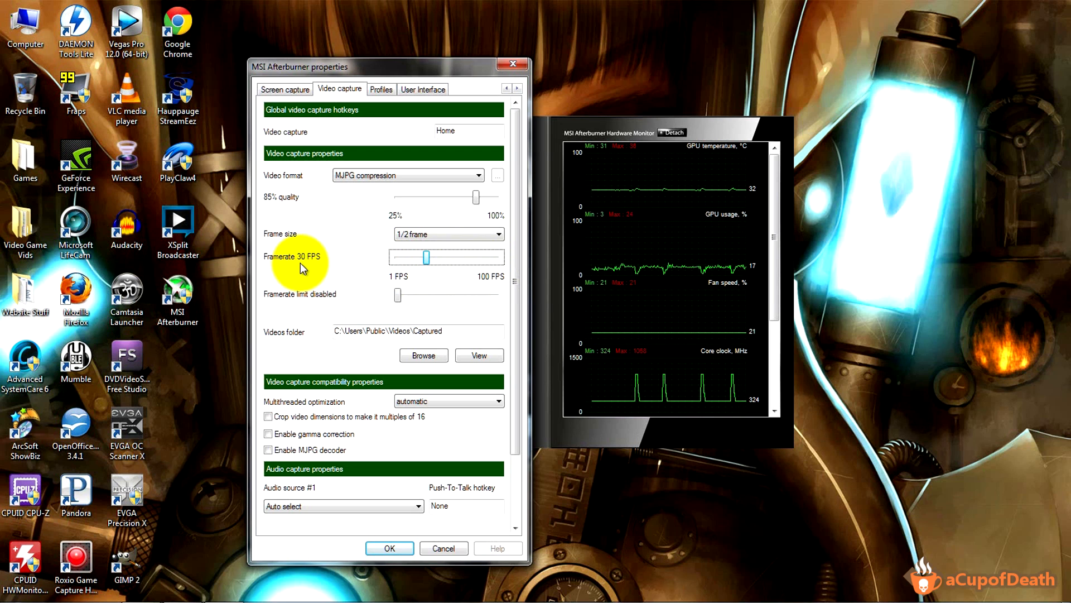
mouse_move(456, 267)
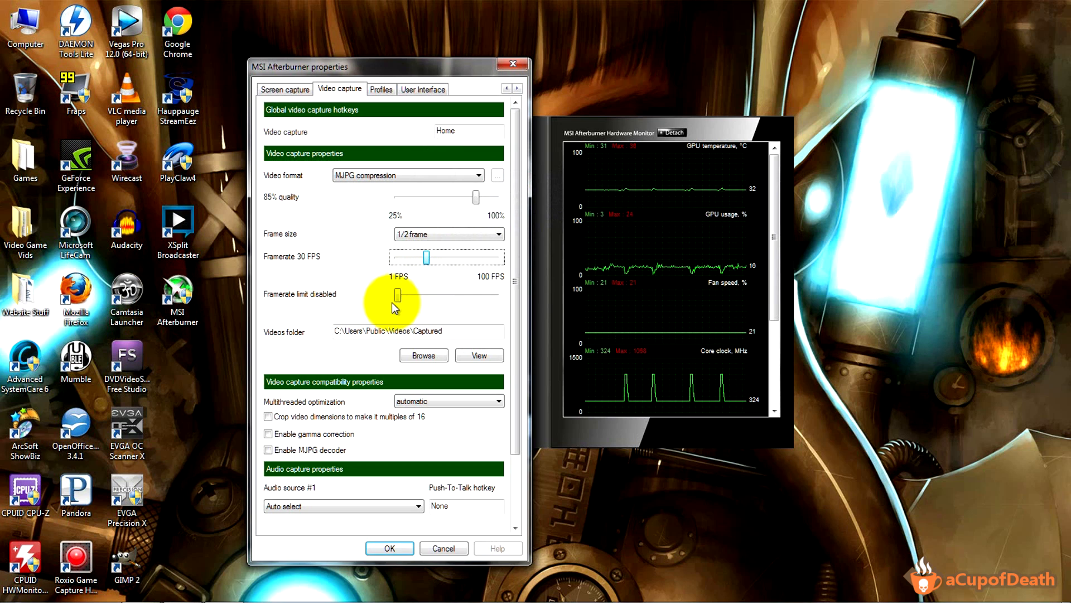
mouse_move(300, 298)
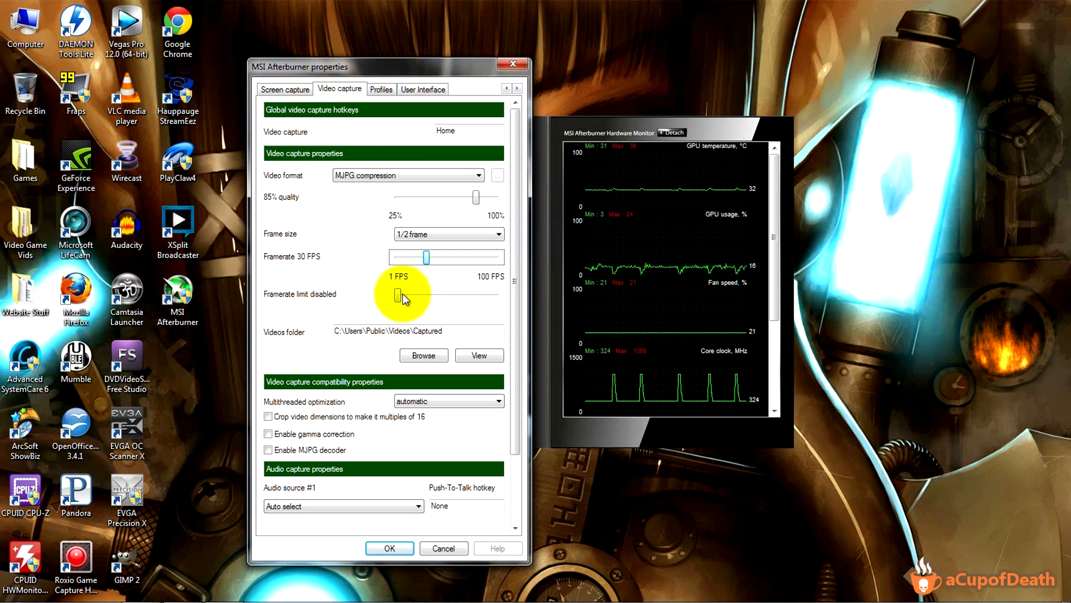
mouse_move(395, 306)
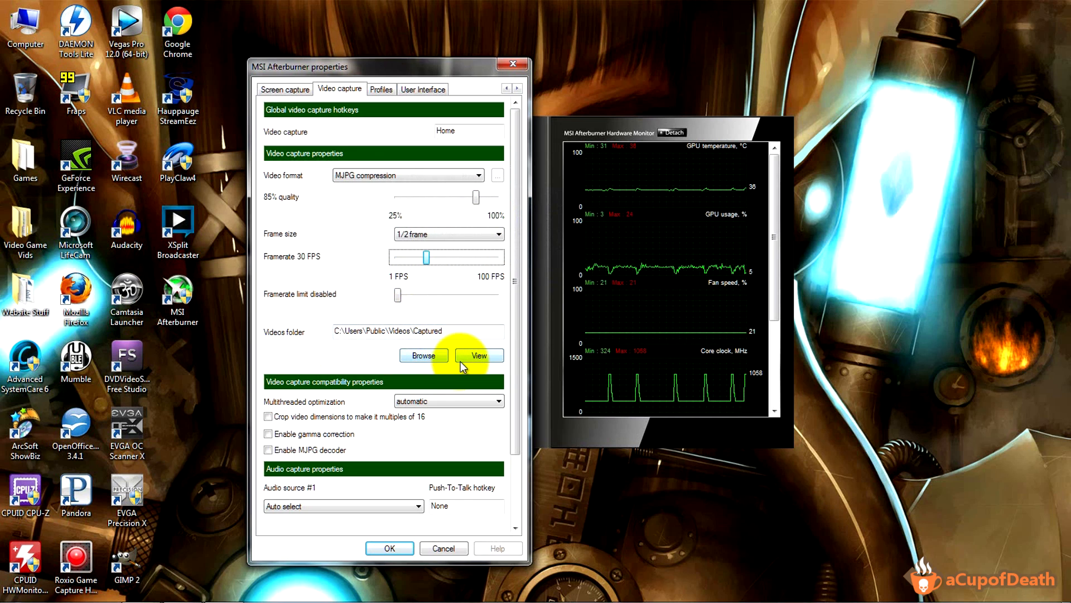
left_click(479, 356)
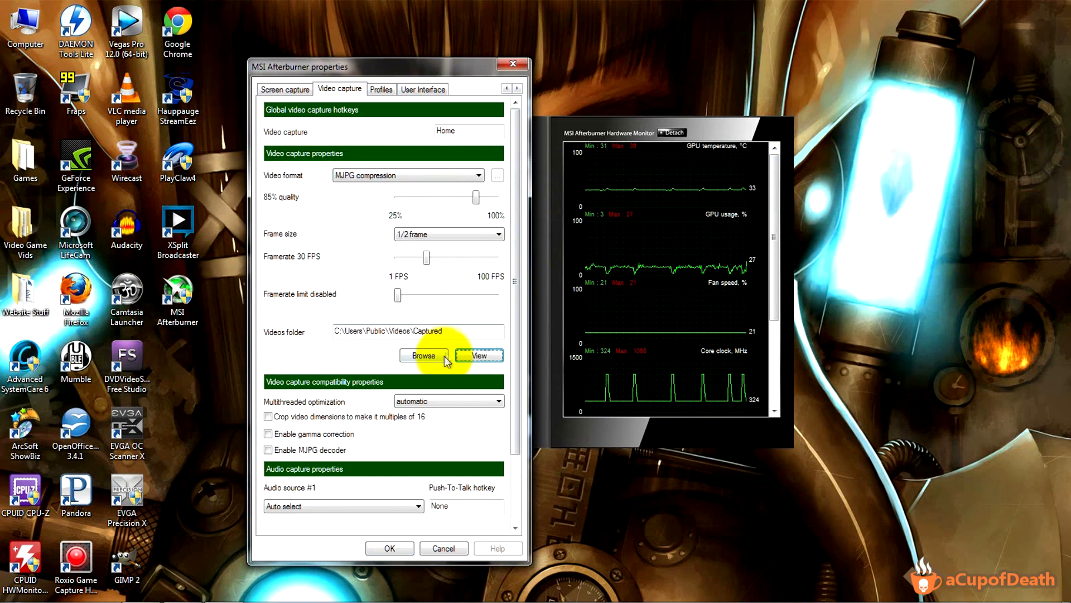
left_click(422, 355)
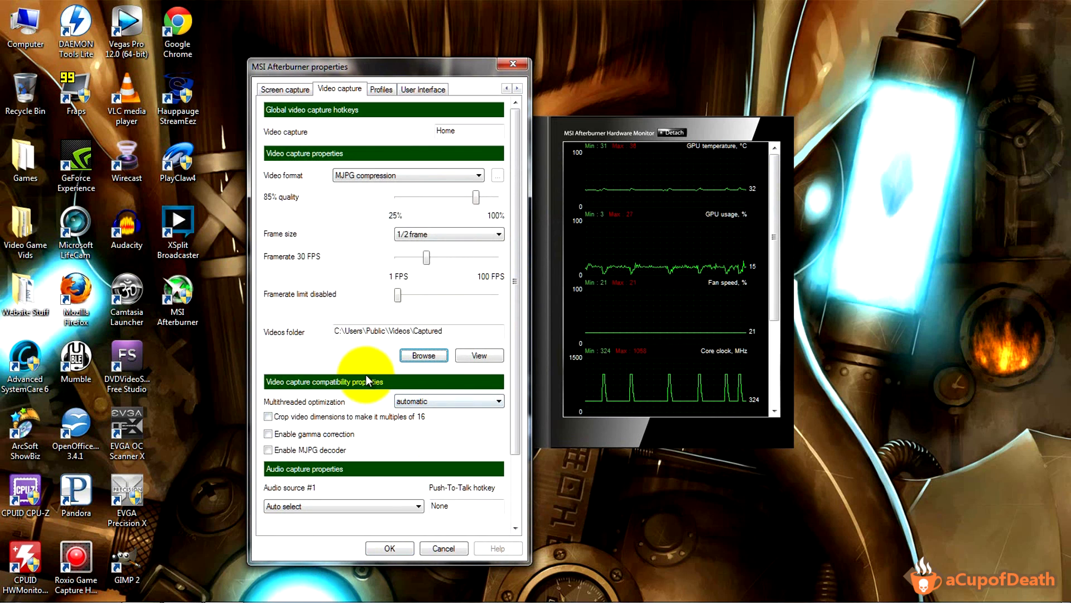
mouse_move(287, 403)
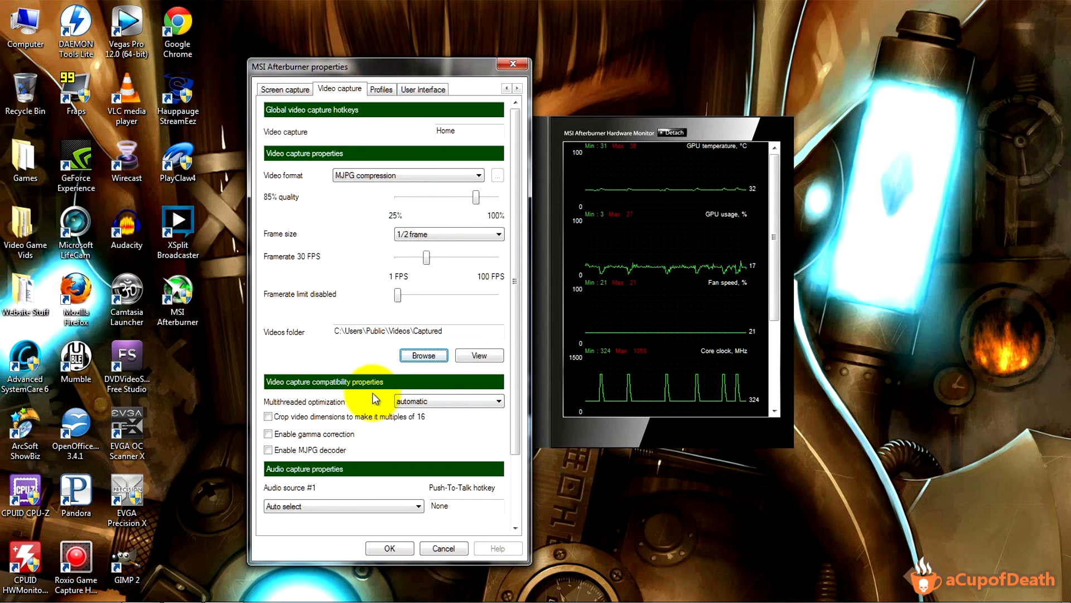
mouse_move(325, 407)
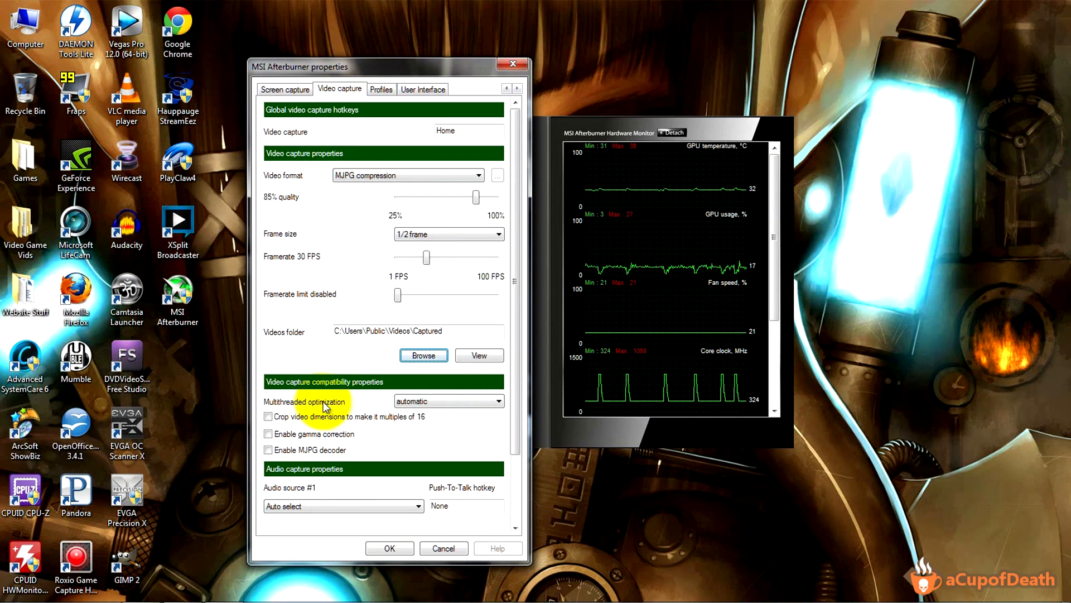
mouse_move(335, 362)
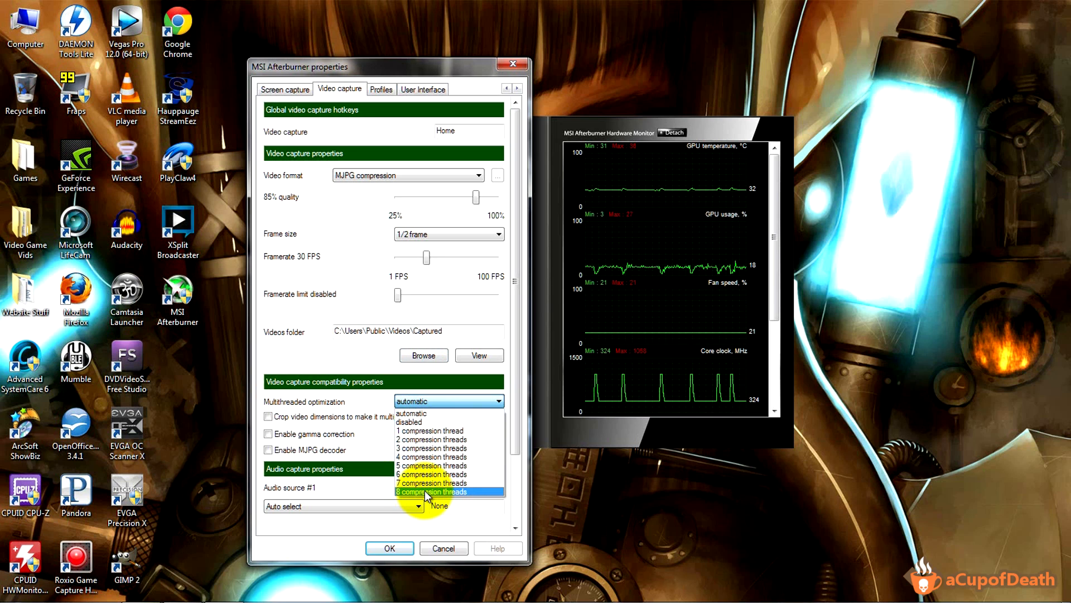
mouse_move(435, 475)
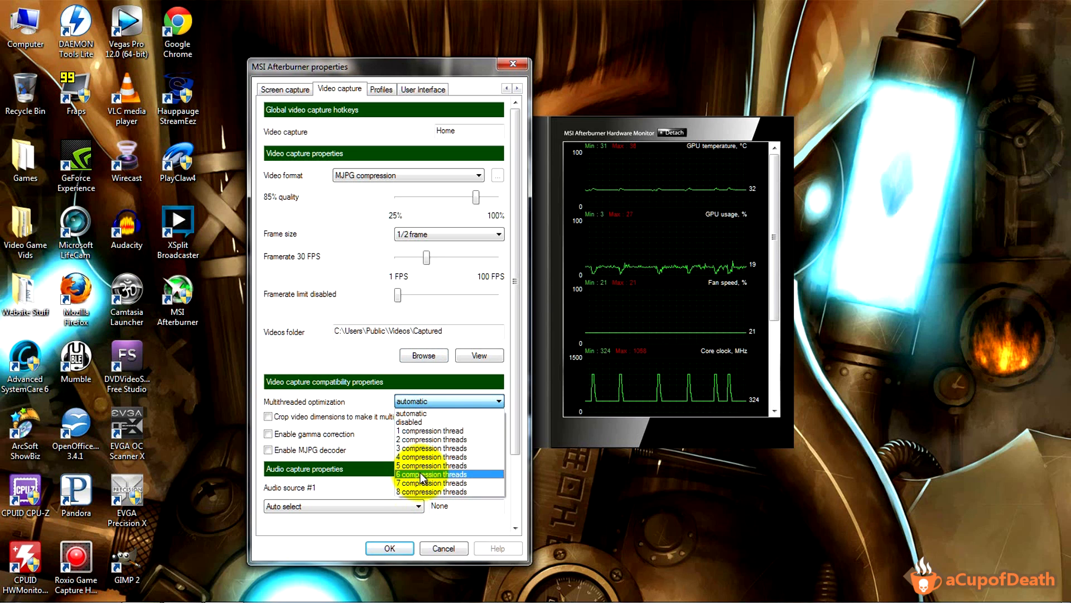
mouse_move(424, 456)
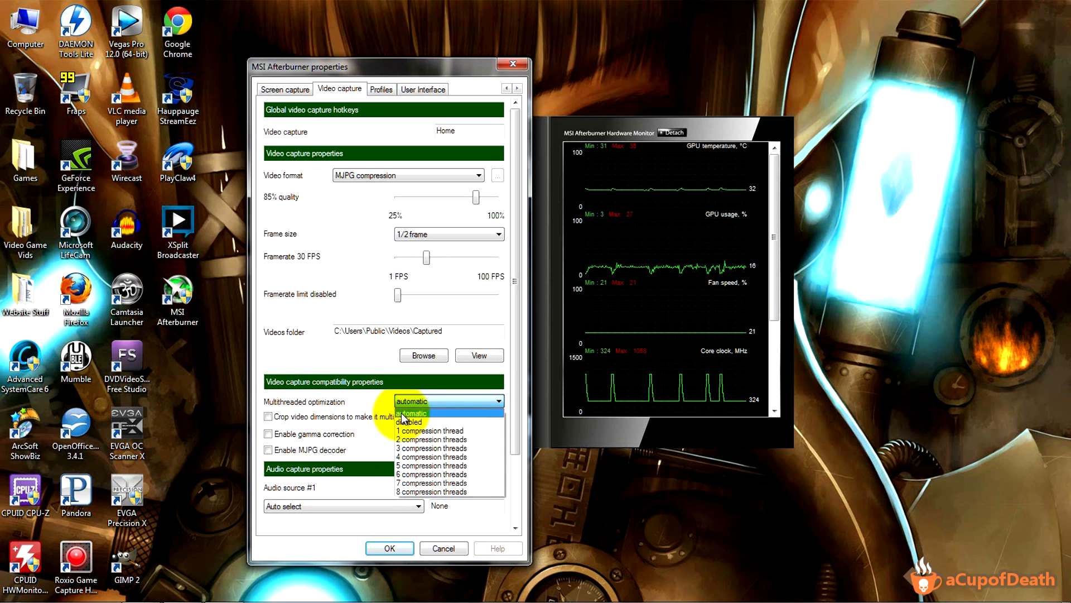
left_click(410, 401)
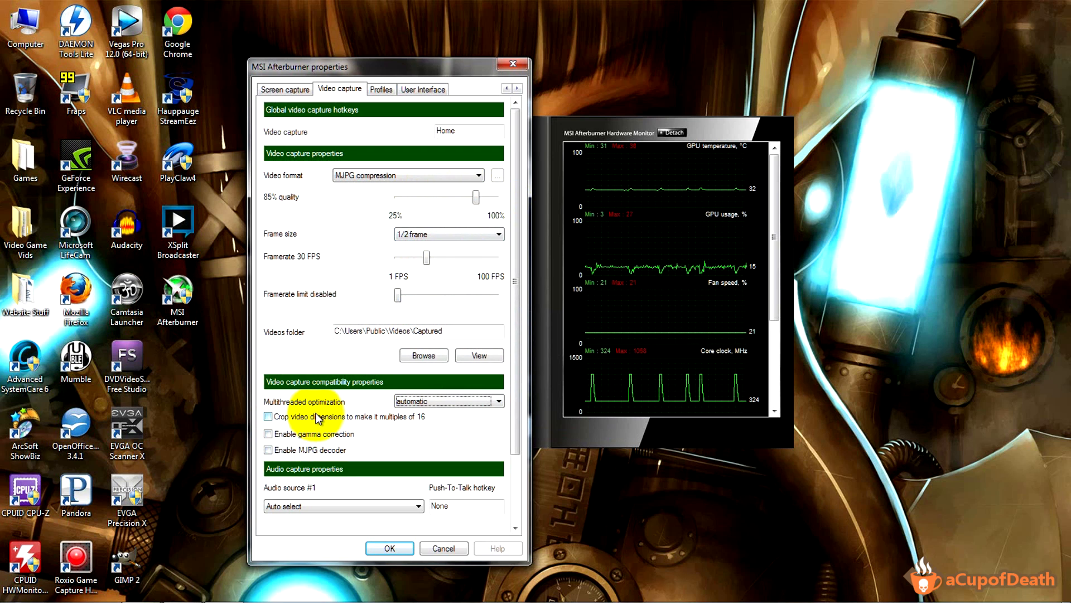
mouse_move(314, 416)
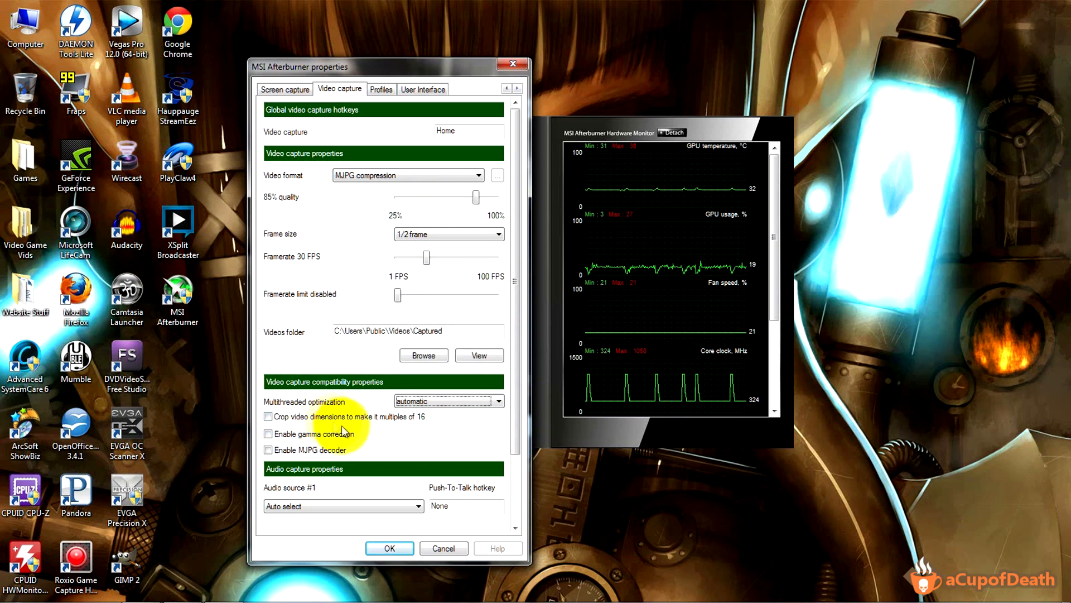
mouse_move(352, 419)
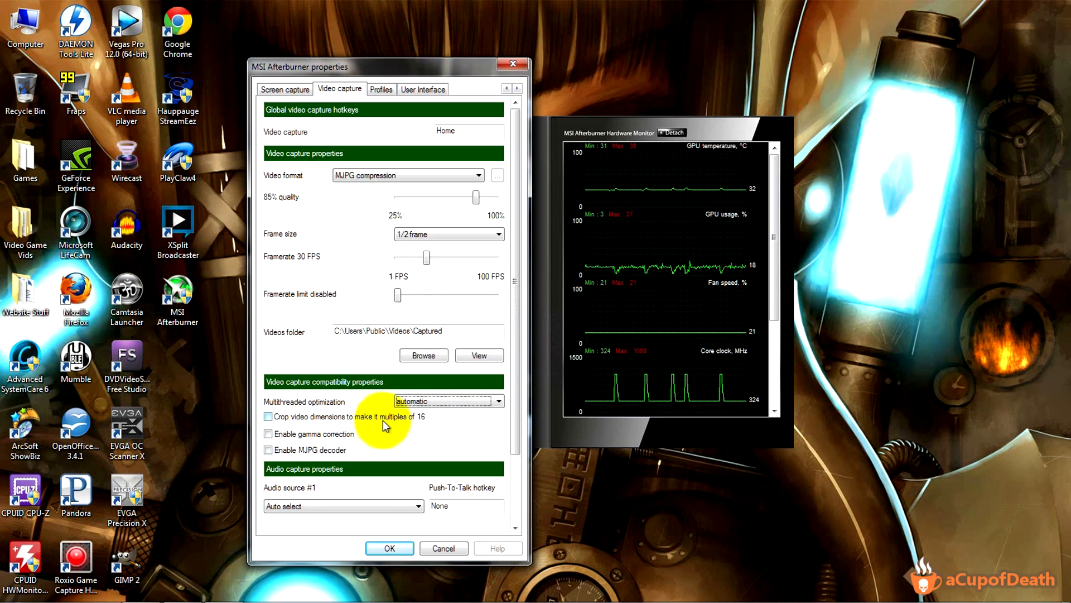
mouse_move(383, 423)
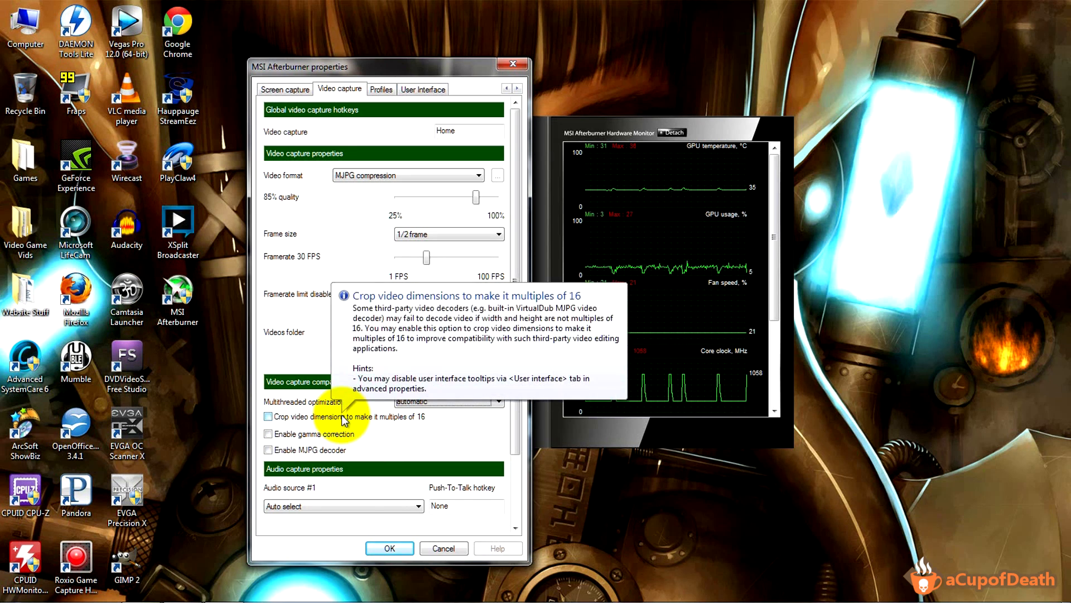
mouse_move(321, 484)
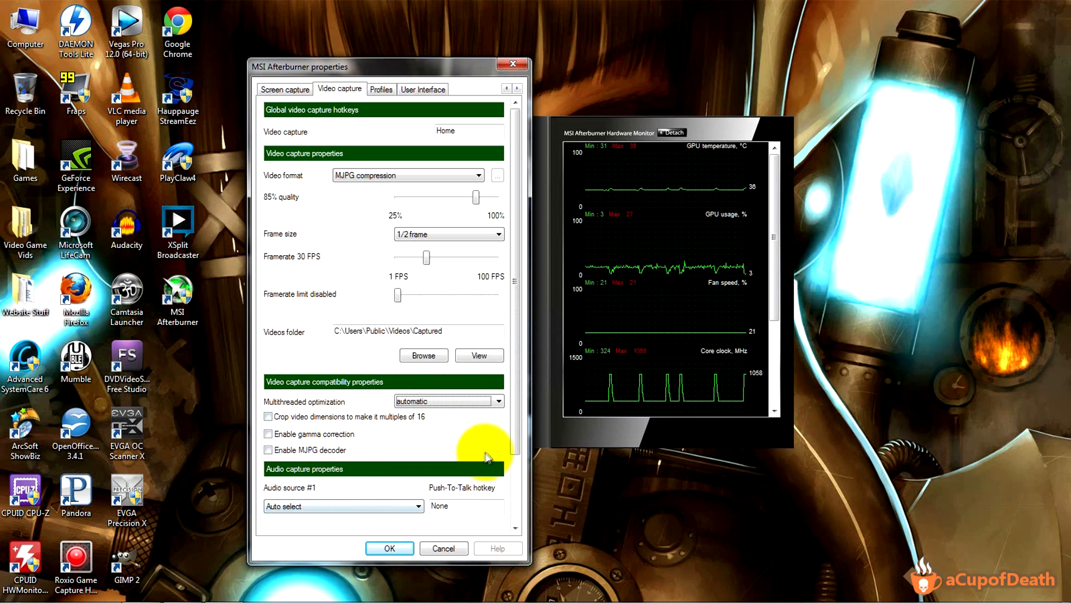
- Set Audio source #2 to Auto select in the audio capture properties
scroll("down", 3)
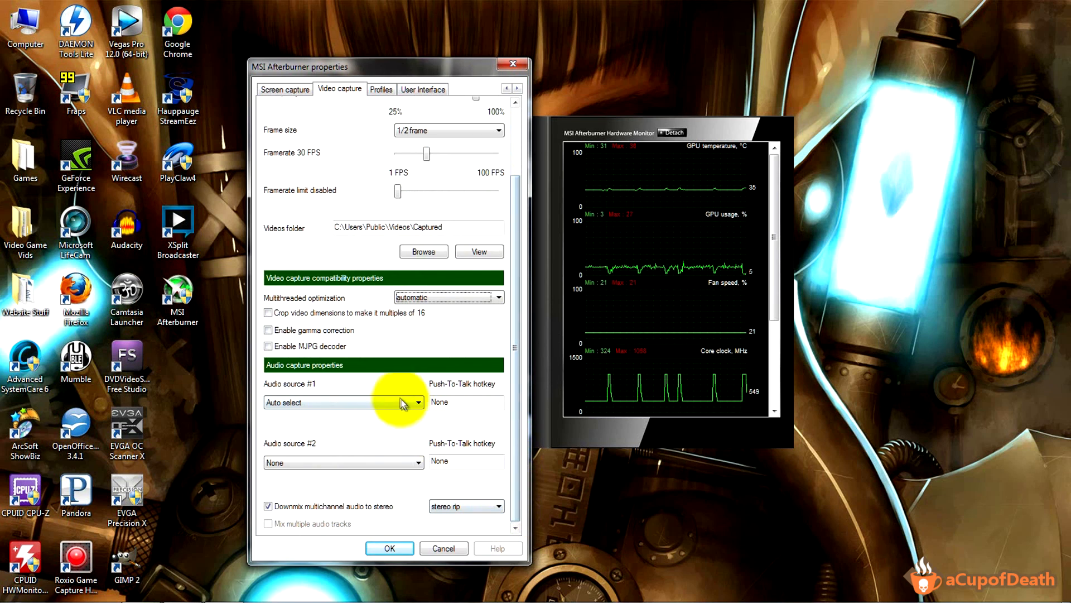
mouse_move(374, 391)
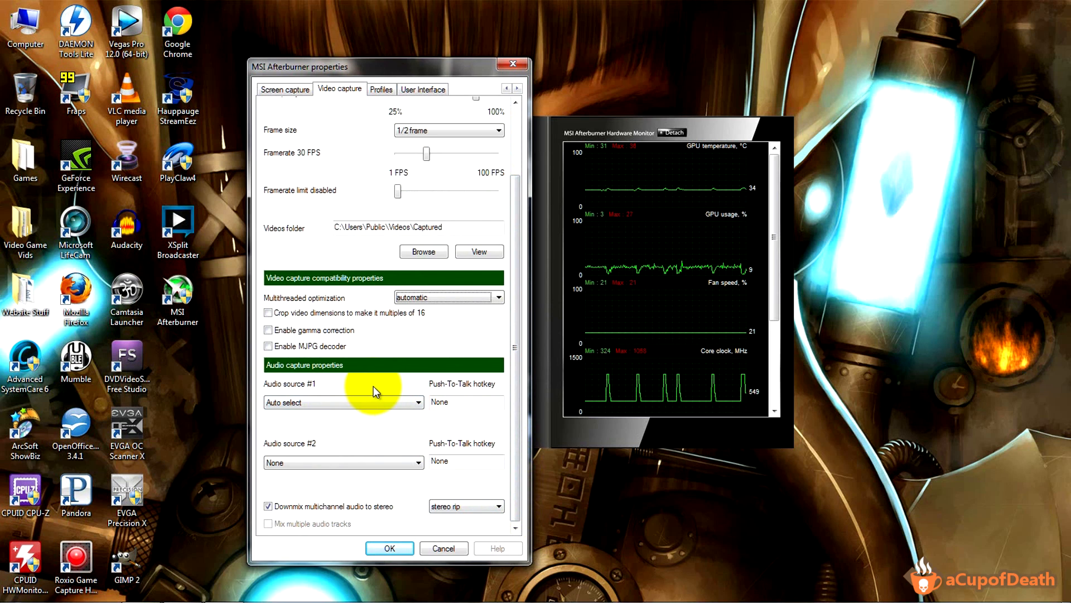
mouse_move(414, 396)
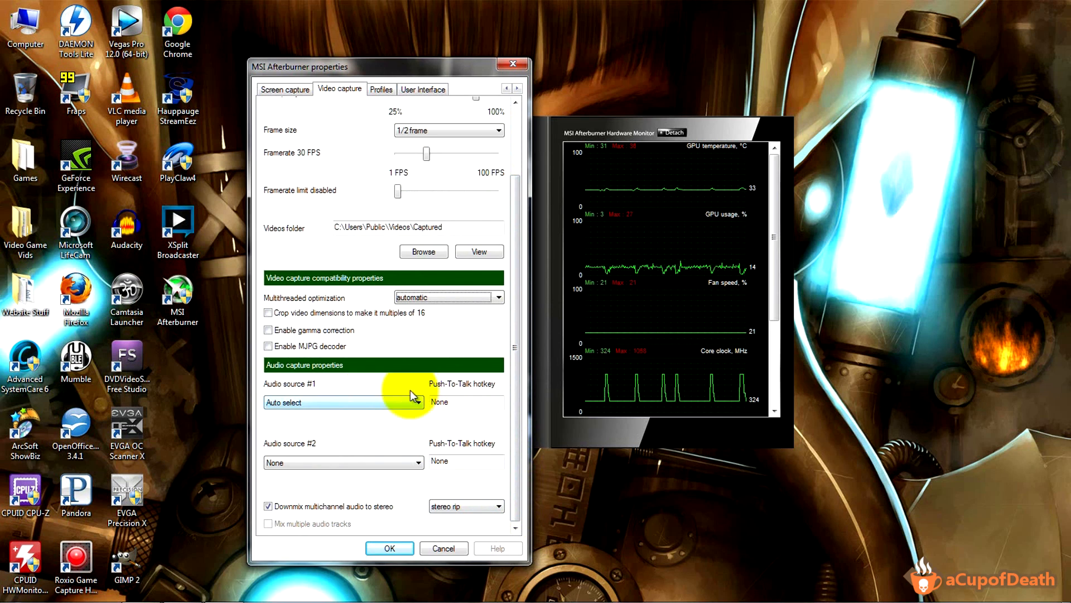
mouse_move(342, 412)
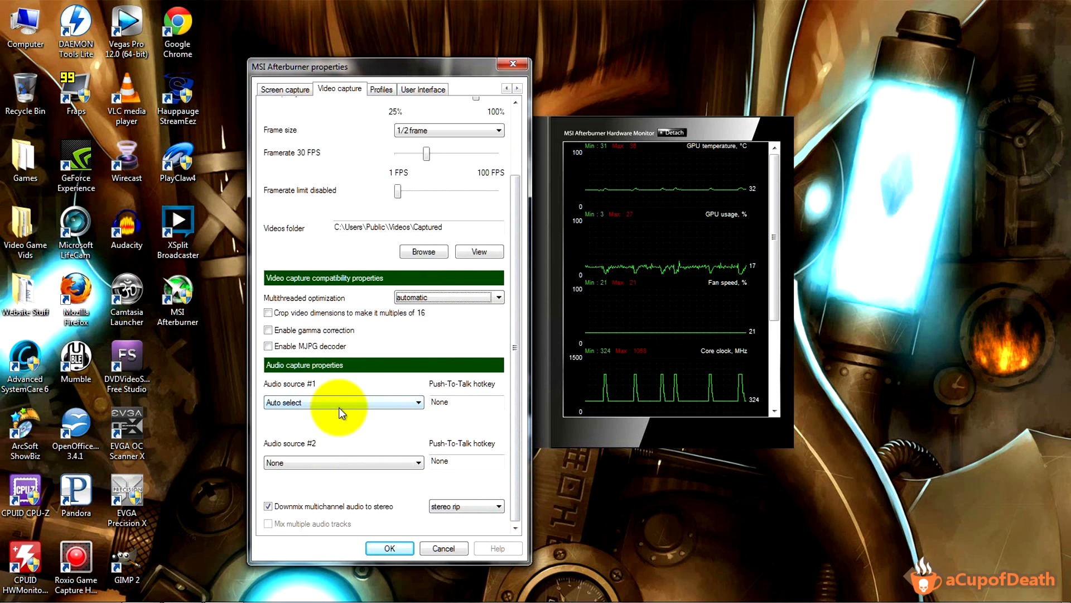
mouse_move(345, 468)
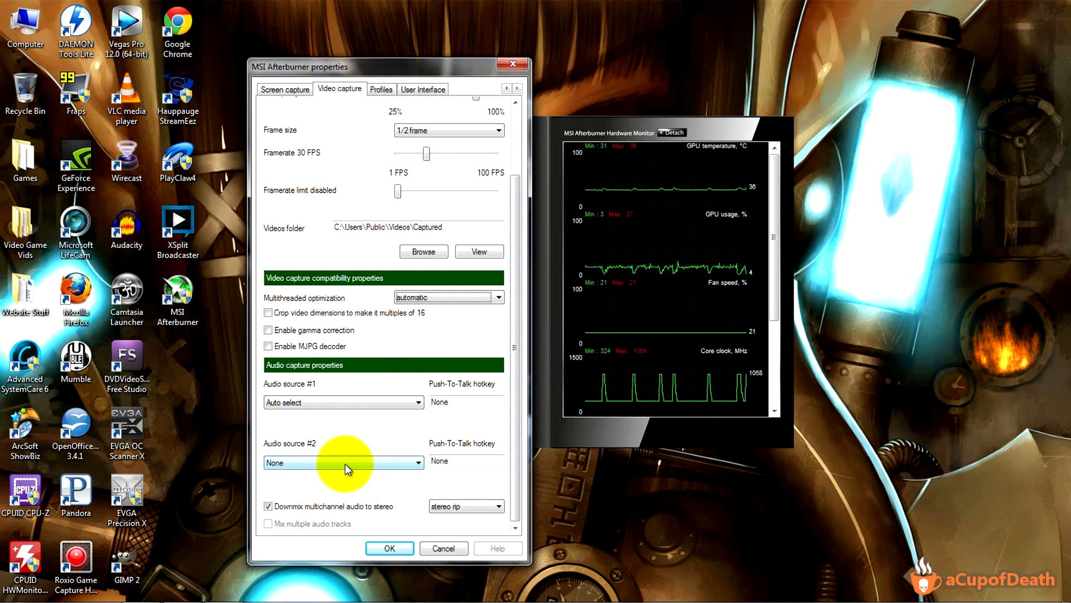
mouse_move(328, 393)
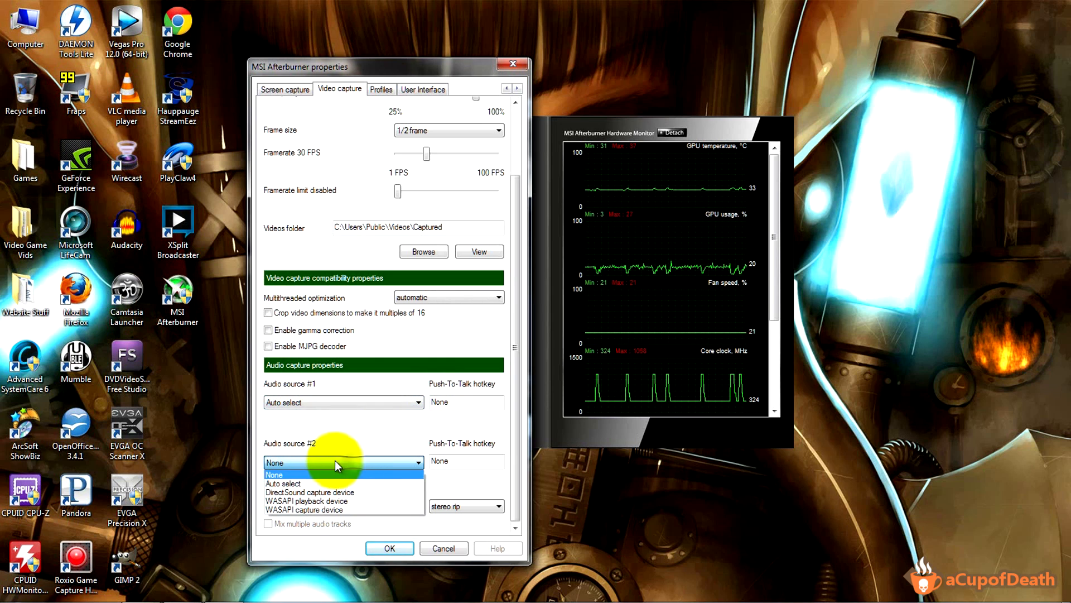
left_click(274, 474)
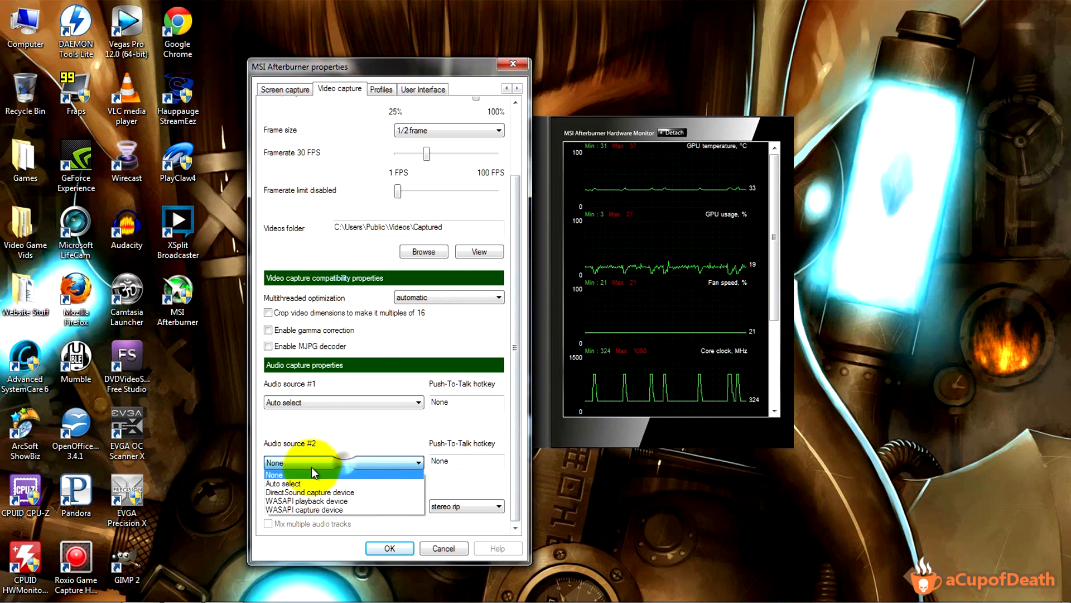
left_click(284, 484)
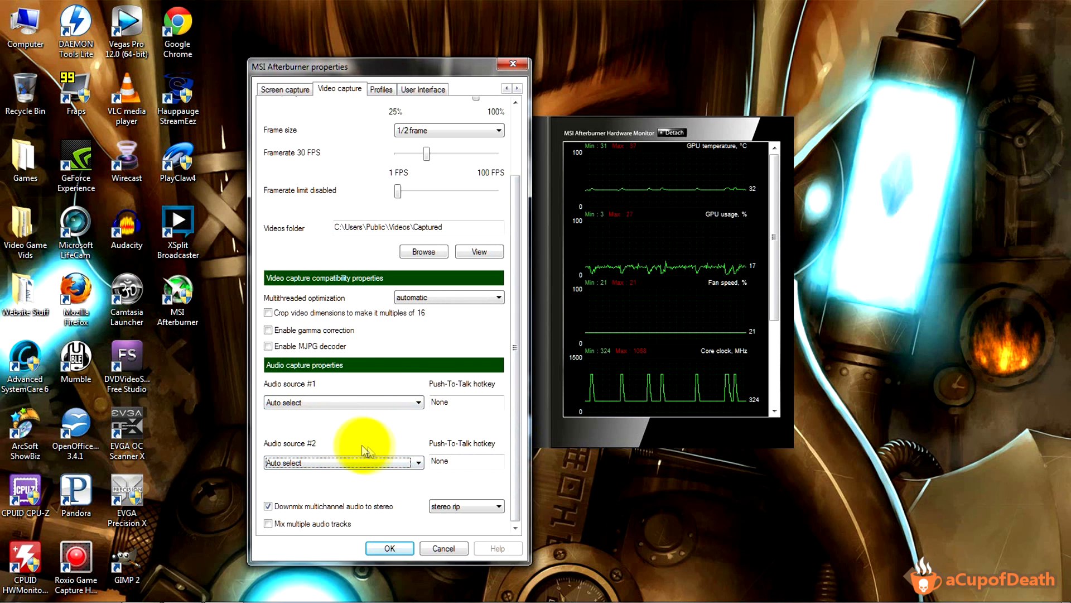
mouse_move(456, 410)
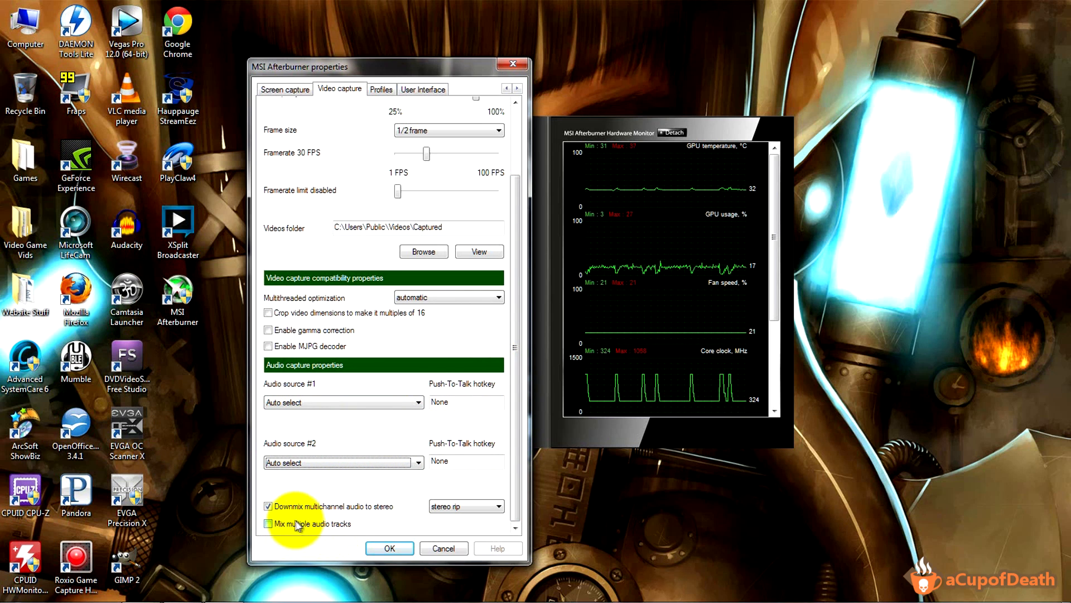
mouse_move(336, 492)
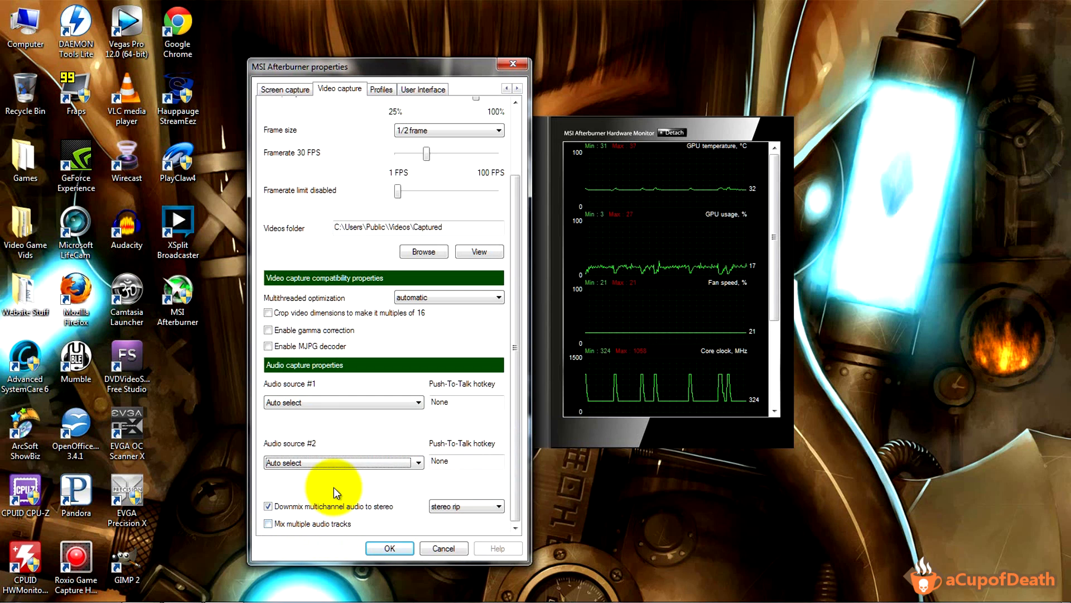
mouse_move(325, 434)
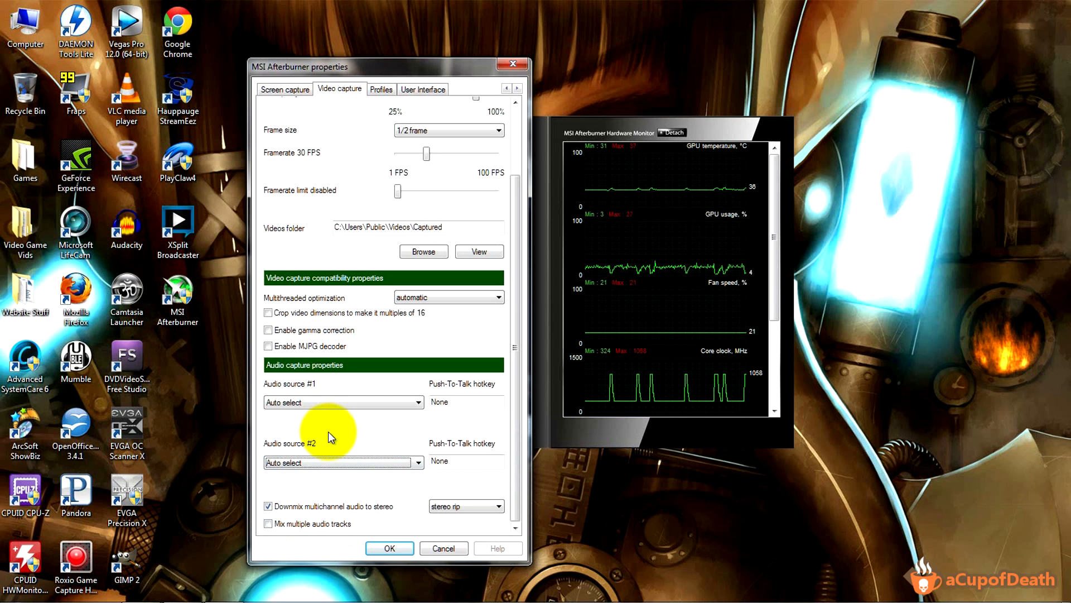
mouse_move(365, 441)
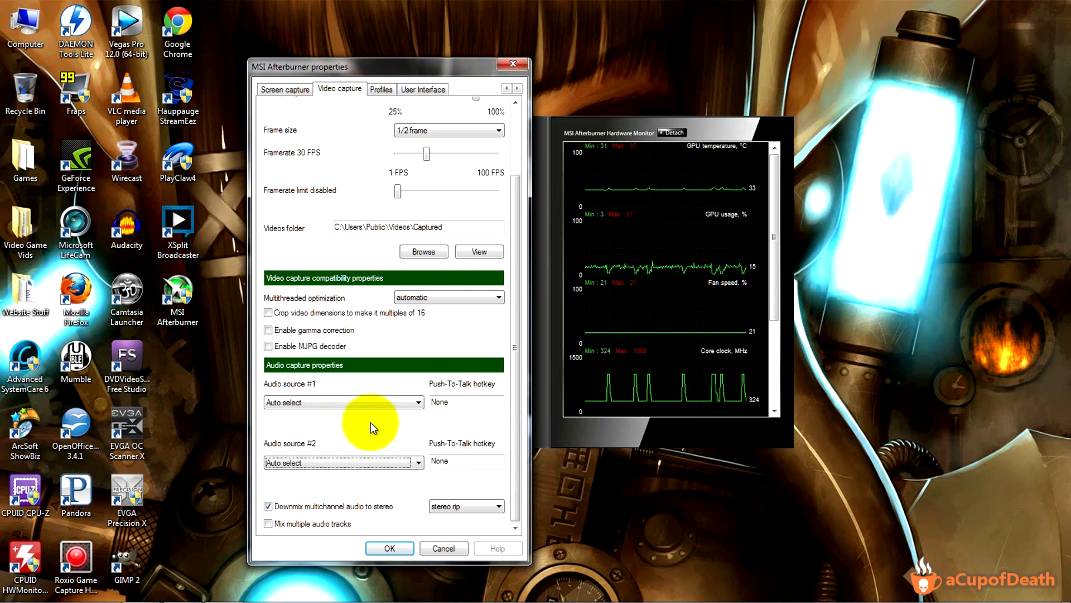
mouse_move(350, 411)
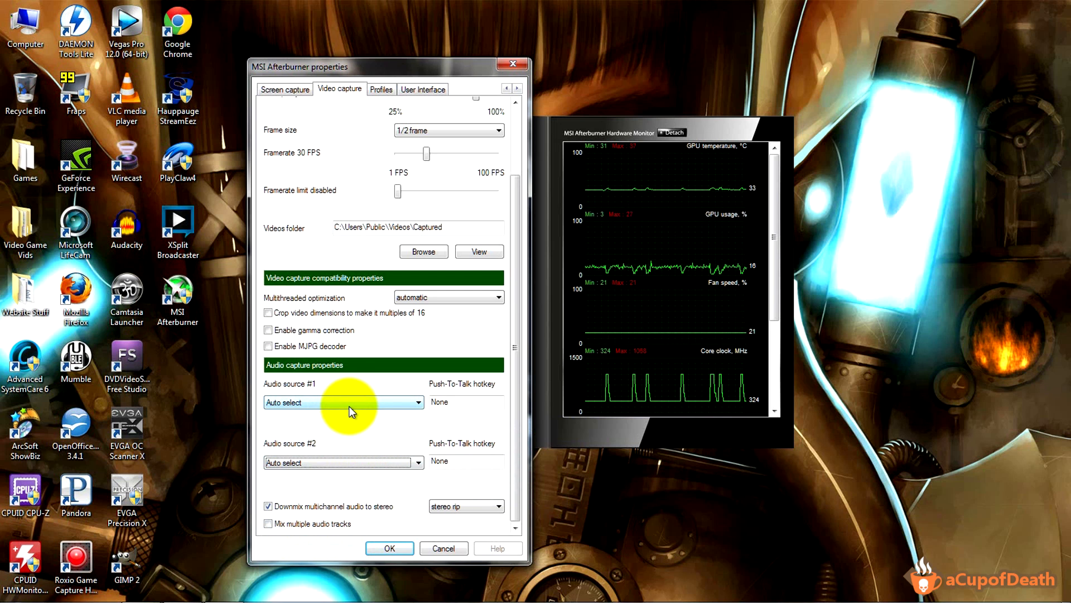
mouse_move(330, 466)
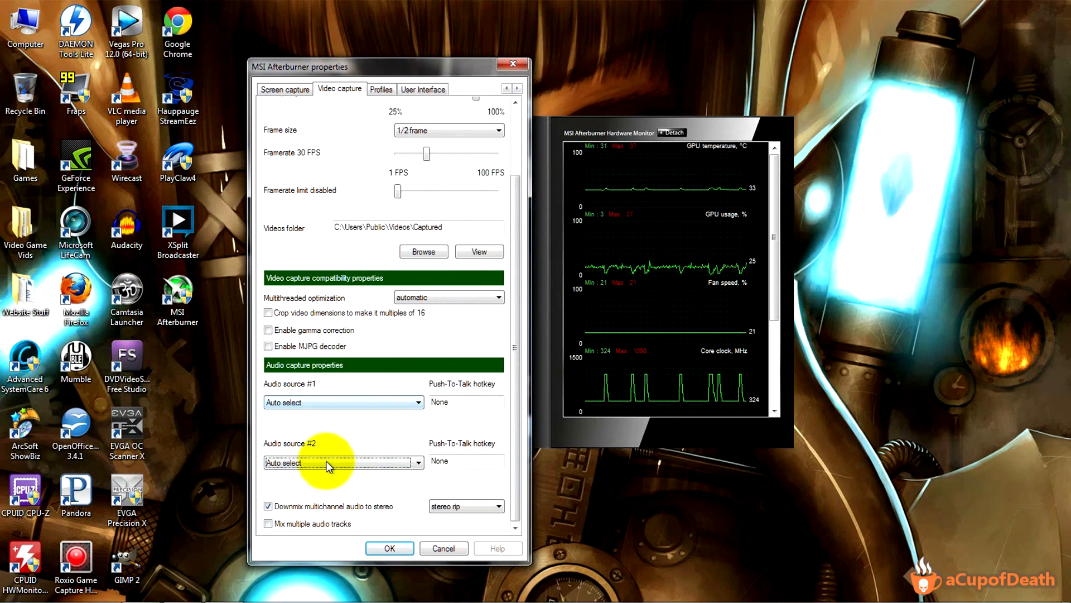
mouse_move(329, 463)
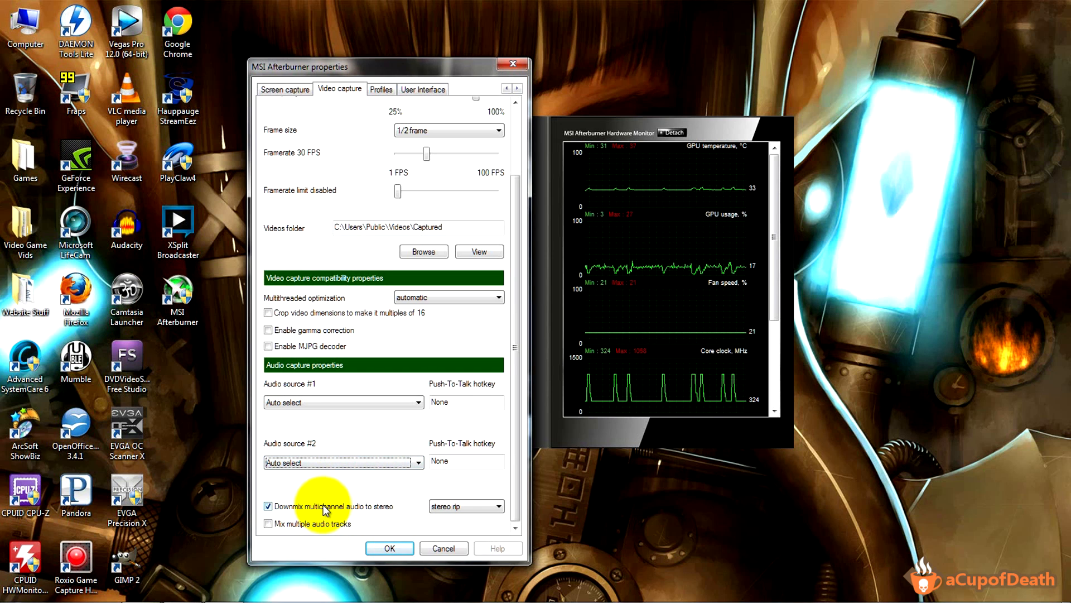
mouse_move(360, 517)
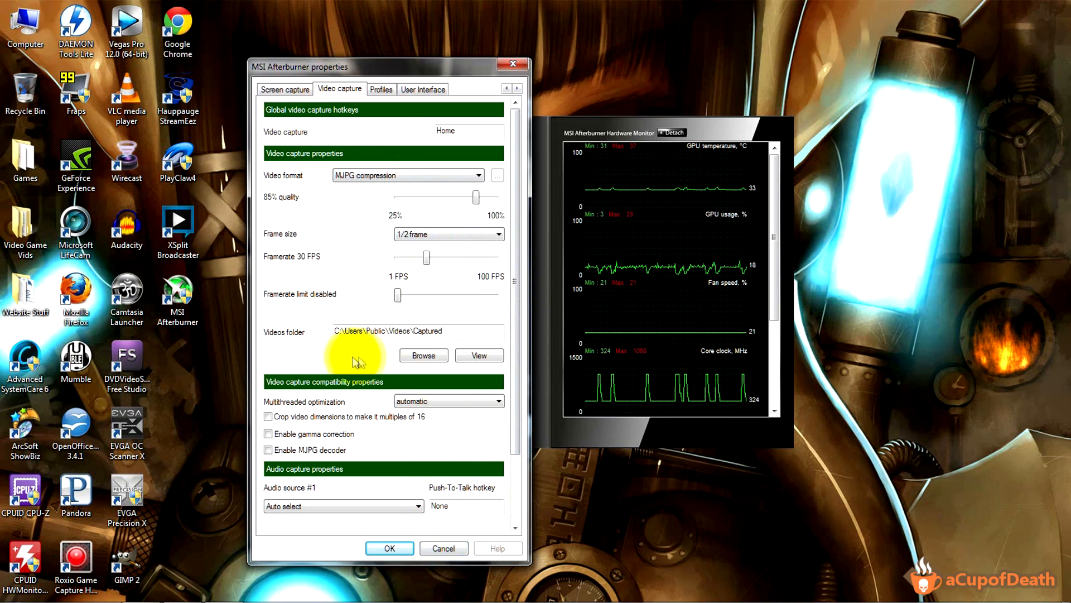
mouse_move(381, 491)
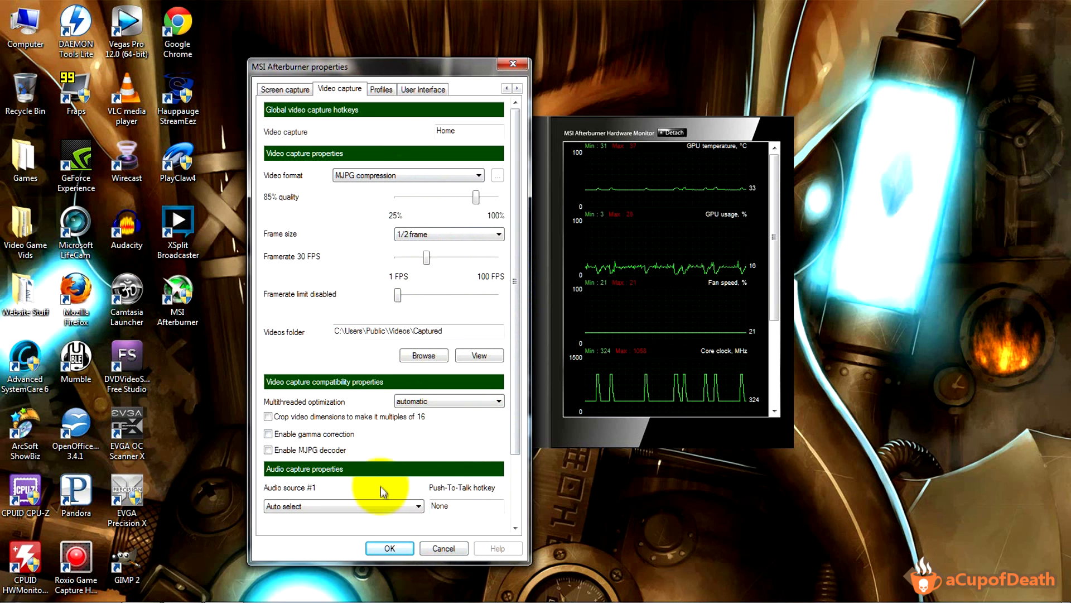
mouse_move(396, 456)
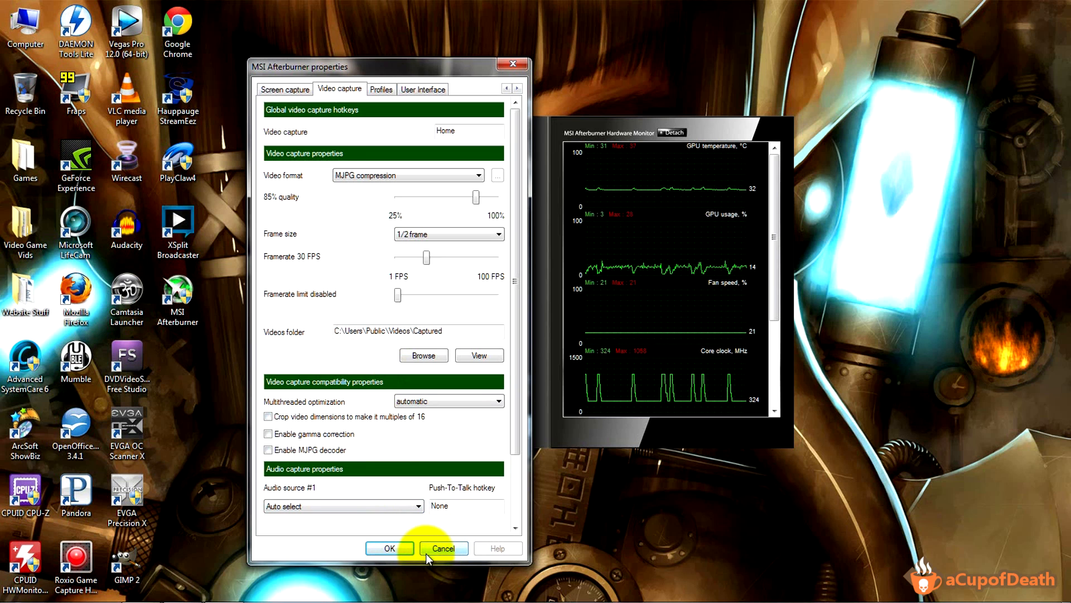
- Cancel out of the Afterburner properties dialog
left_click(443, 548)
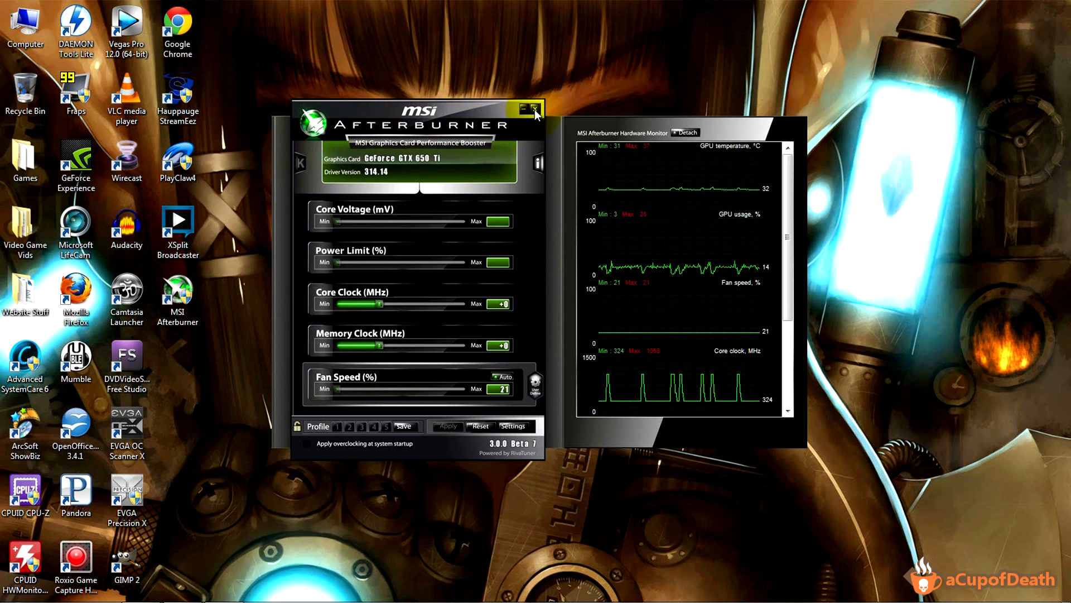
mouse_move(533, 109)
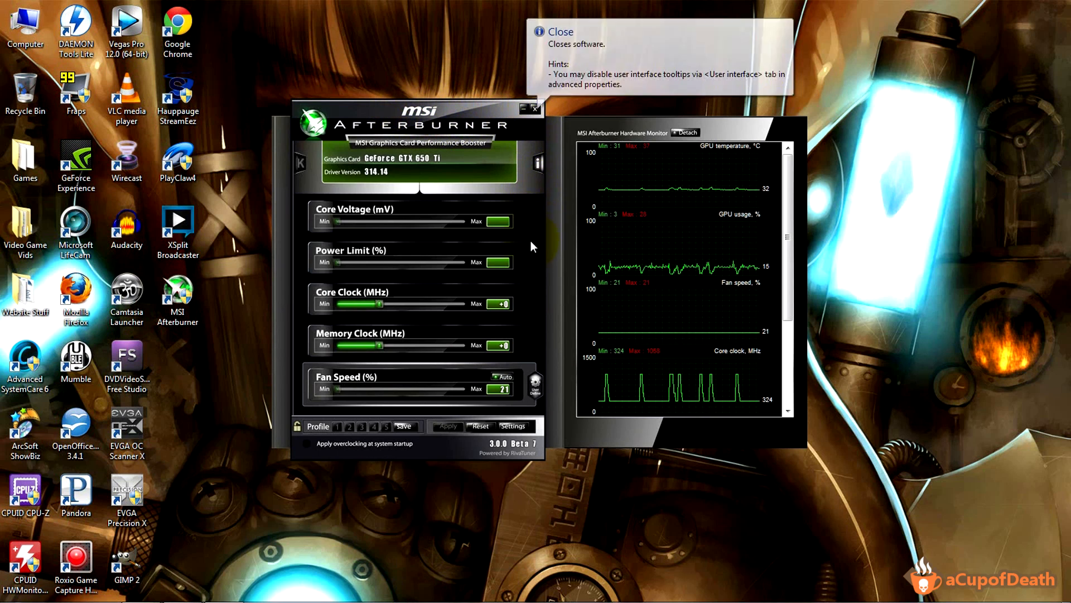